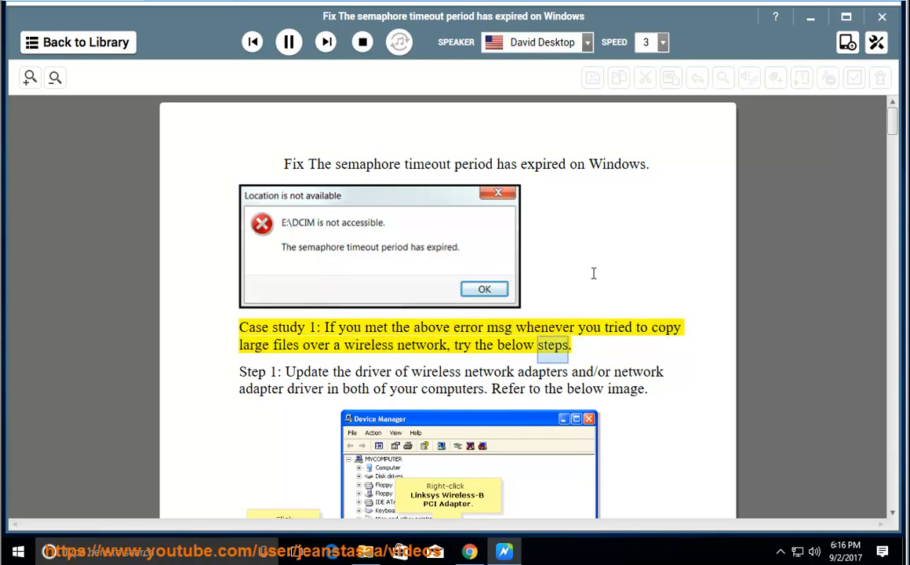
Follow the read-aloud from the intro error message through Step 1 on updating network adapter drivers
scroll(down, 3)
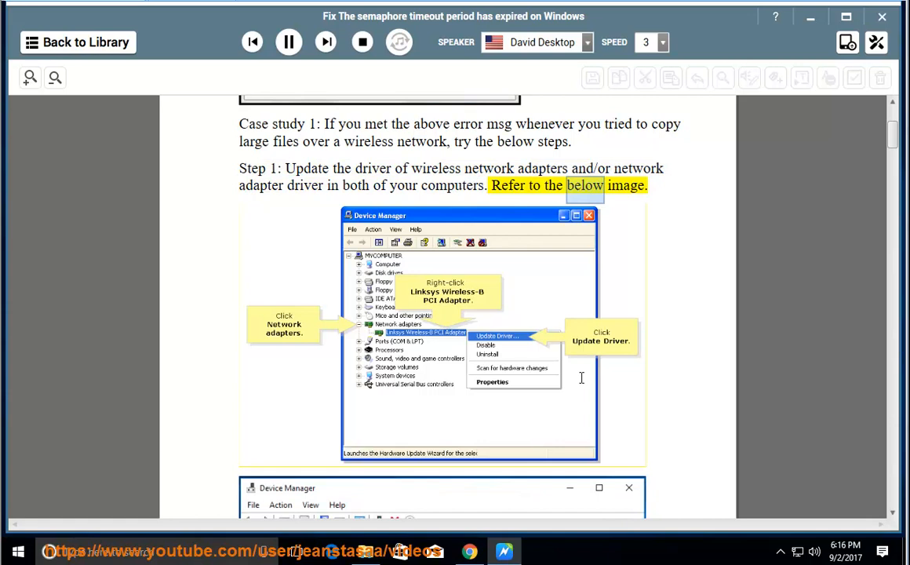
click(289, 42)
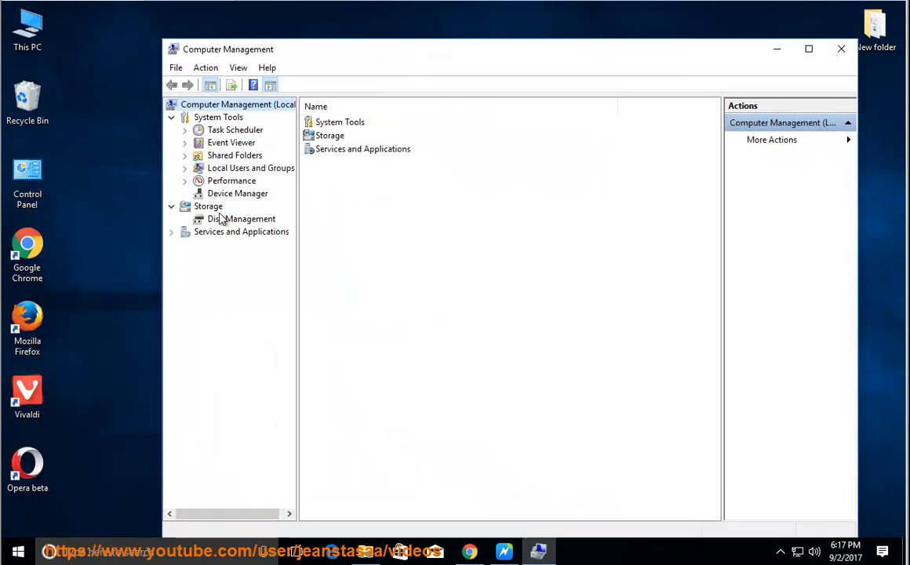
Select Device Manager under System Tools to list hardware categories such as Network adapters
click(238, 193)
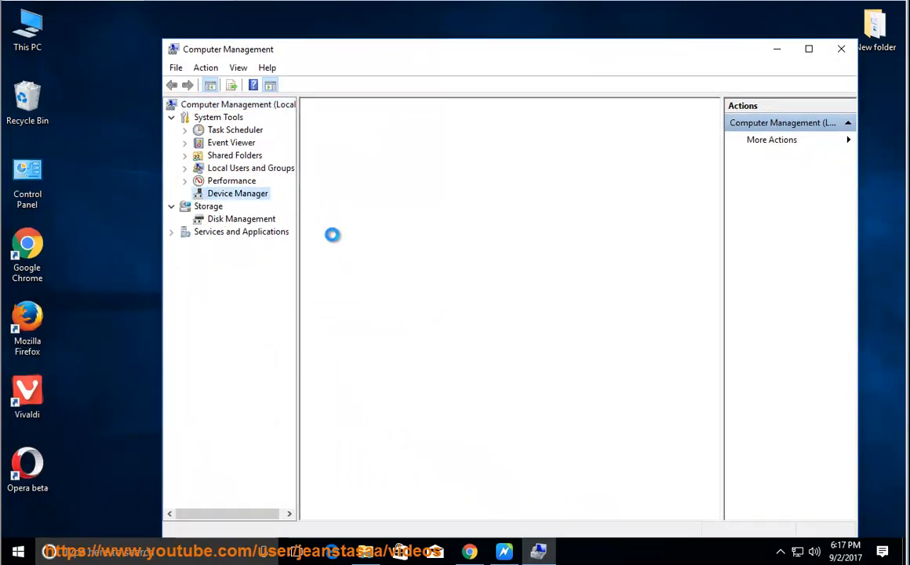
click(237, 193)
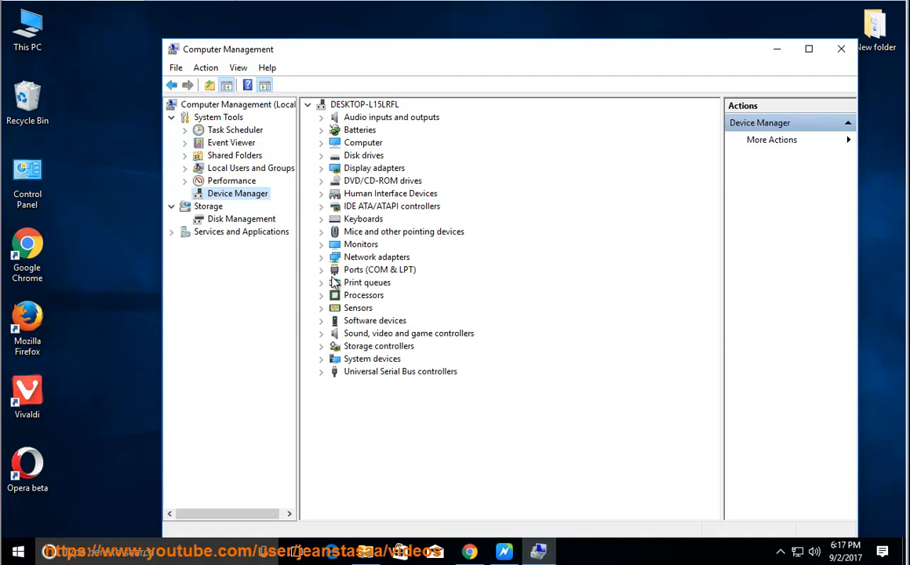
right_click(400, 269)
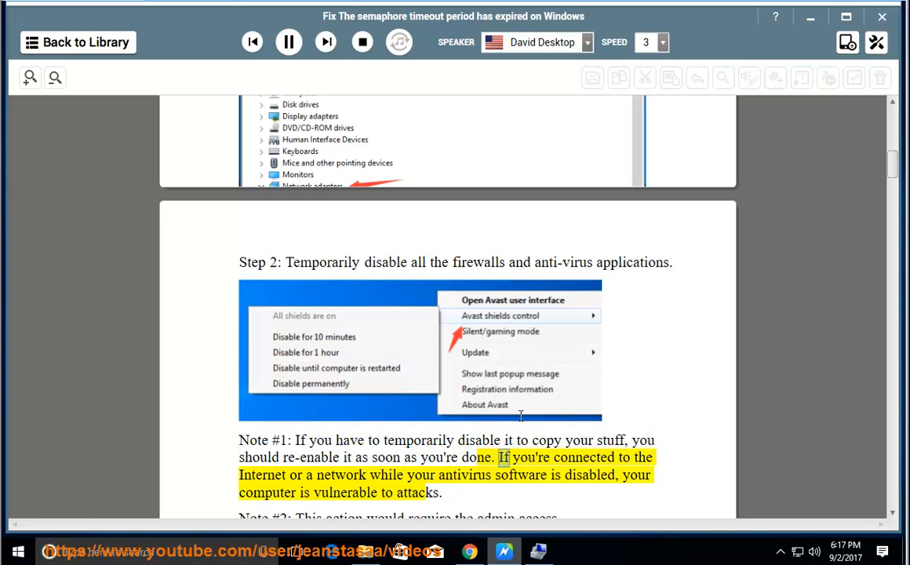
Let NaturalReader read Step 2 on disabling firewalls and antivirus, including Note #1
double_click(520, 474)
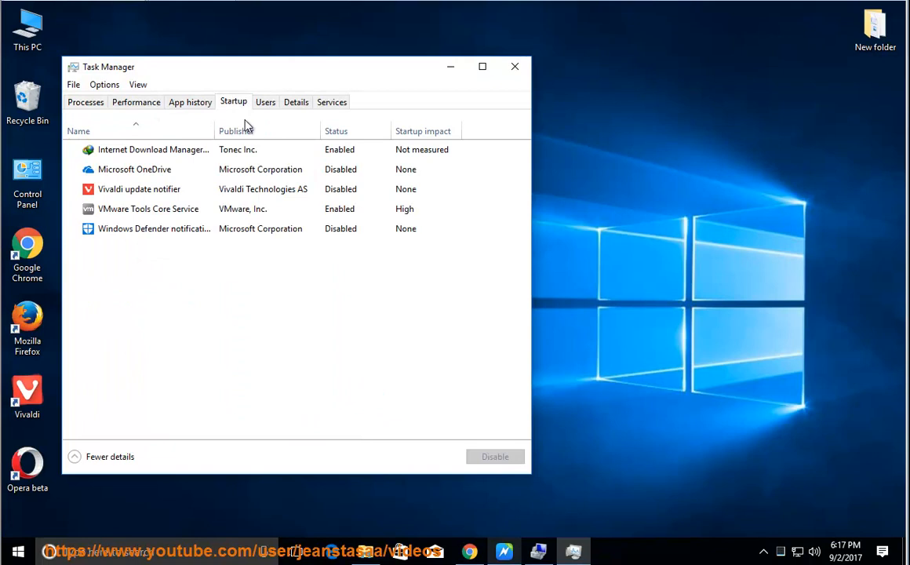
Review the Internet Download Manager and VMware Tools Core Service startup entries, then close Task Manager
click(153, 149)
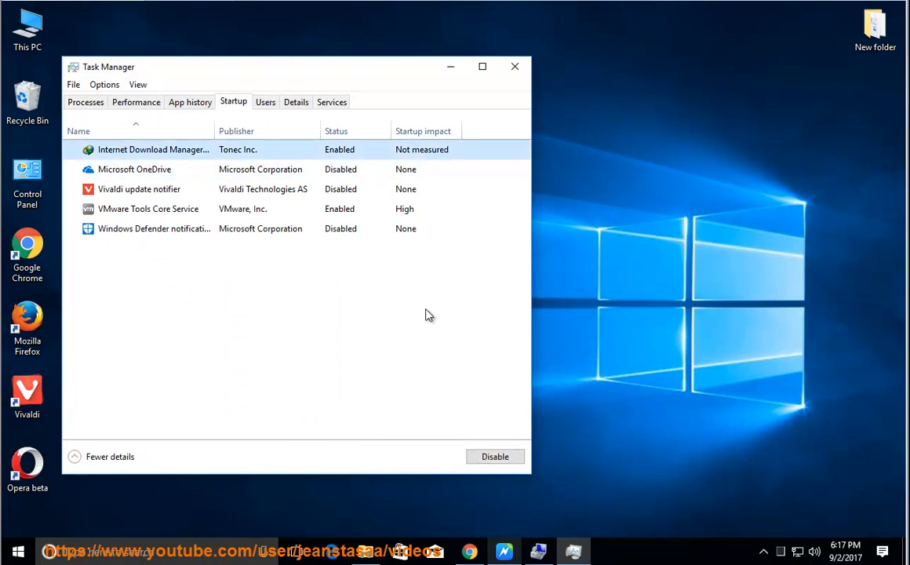
click(148, 208)
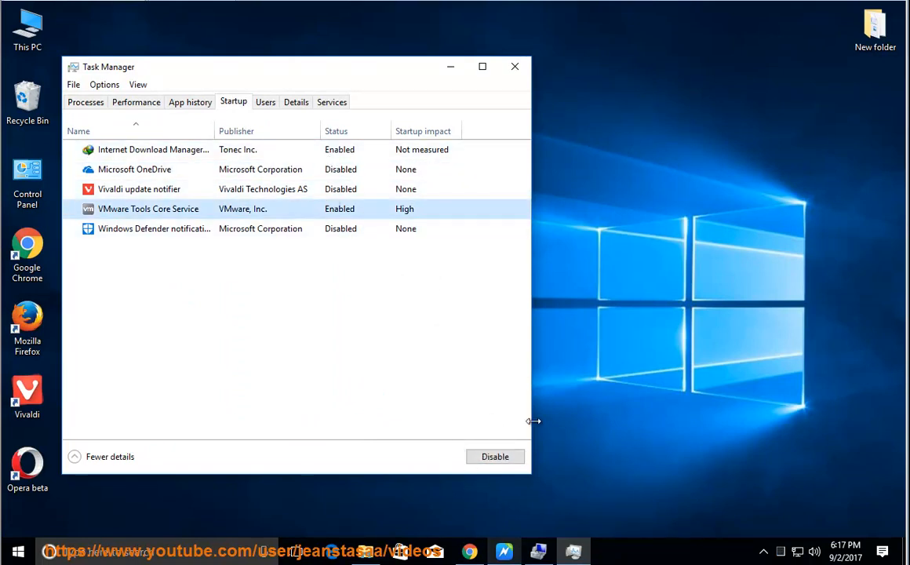
click(515, 66)
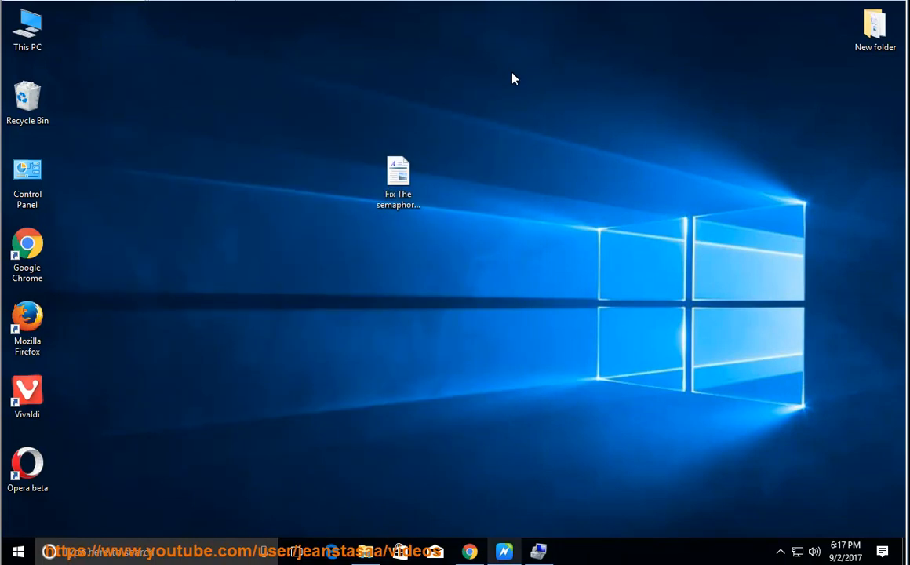
Run msconfig, list only non-Microsoft services on the Services tab, and confirm with OK
text(MS)
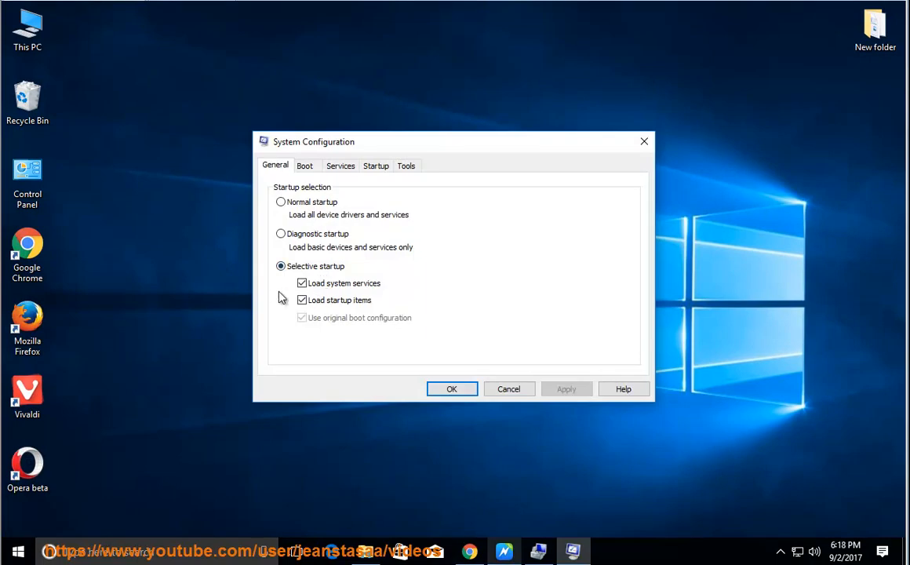
click(340, 165)
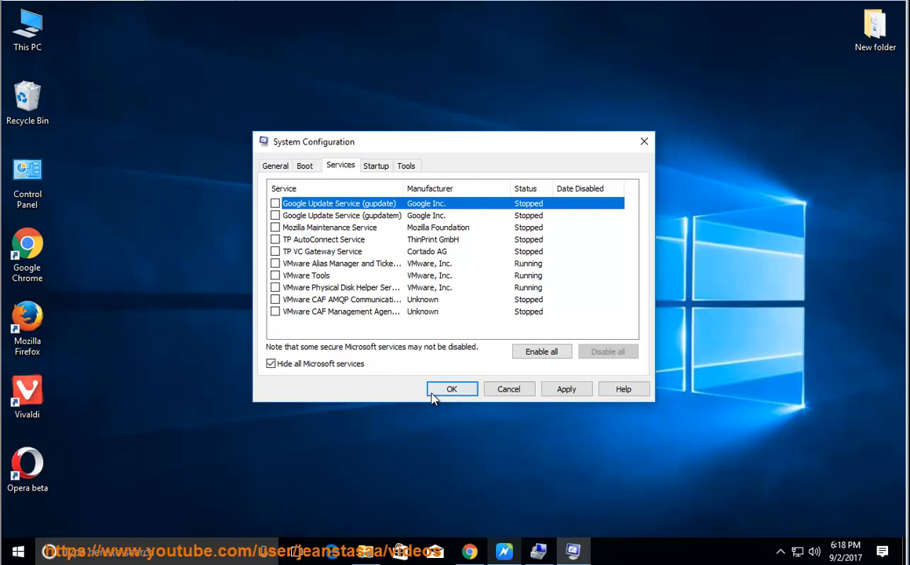
click(451, 389)
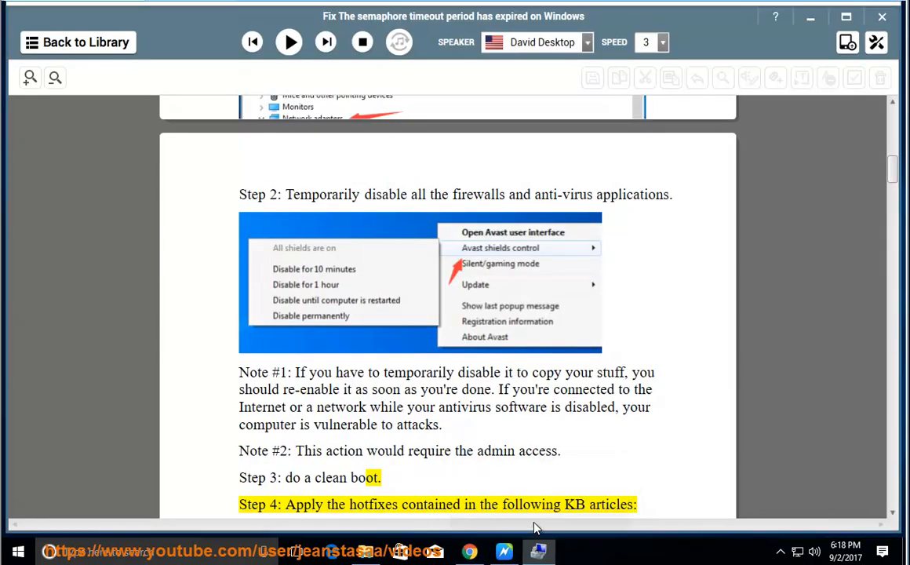
Resume reading Steps 3–4 on clean boot and KB hotfixes up to the network recheck advice
click(288, 42)
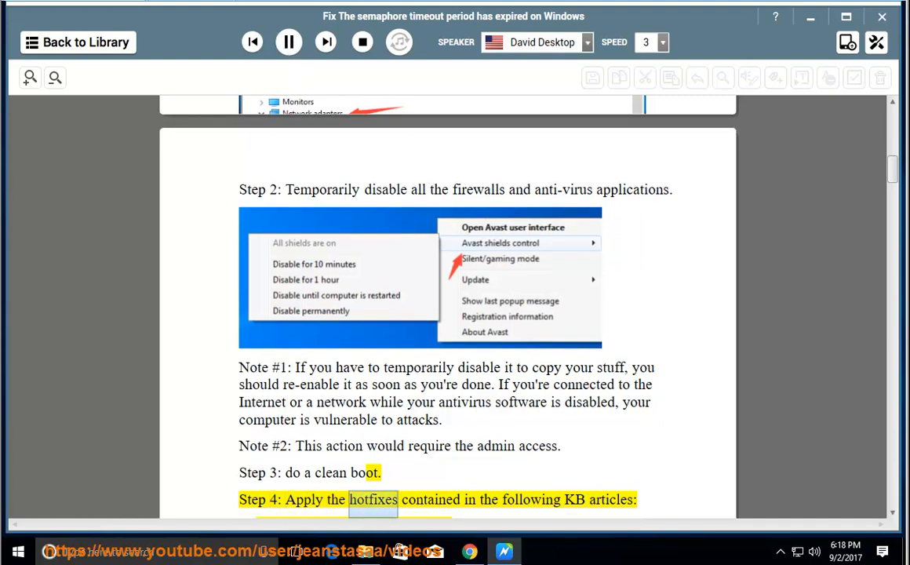
scroll(down, 3)
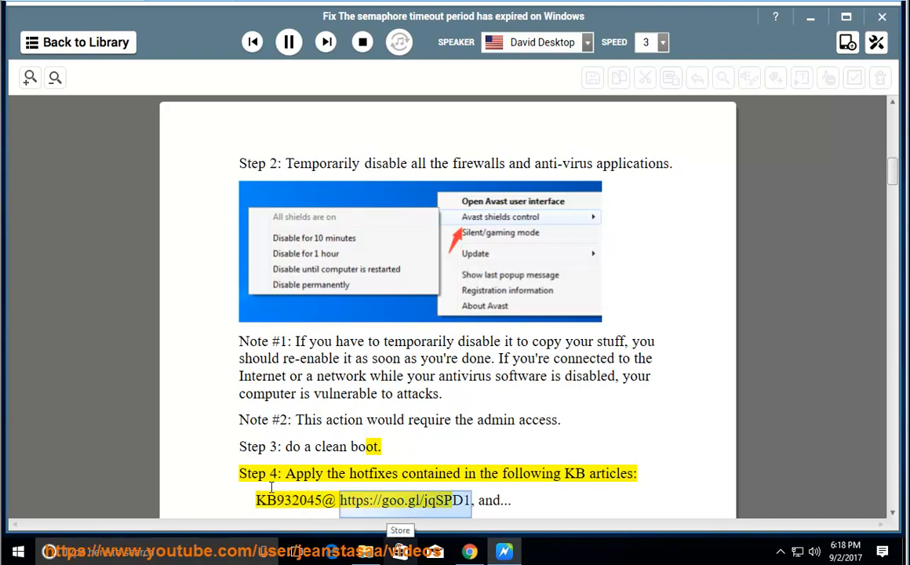
scroll(down, 3)
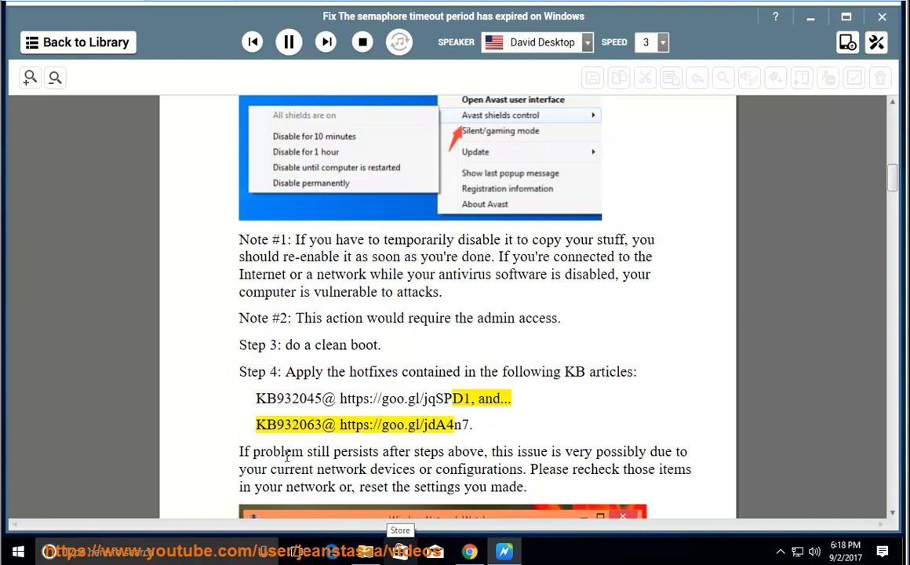
double_click(288, 424)
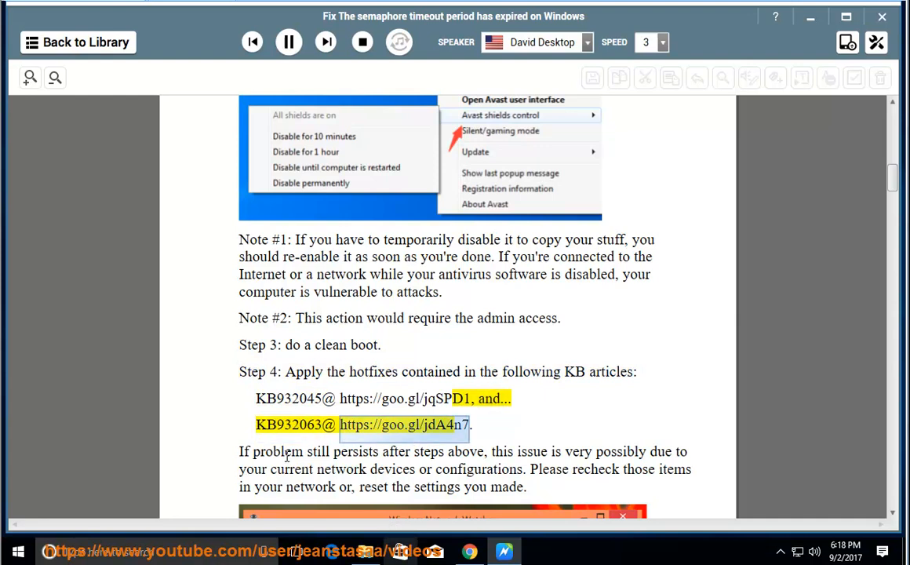
mouse_move(527, 406)
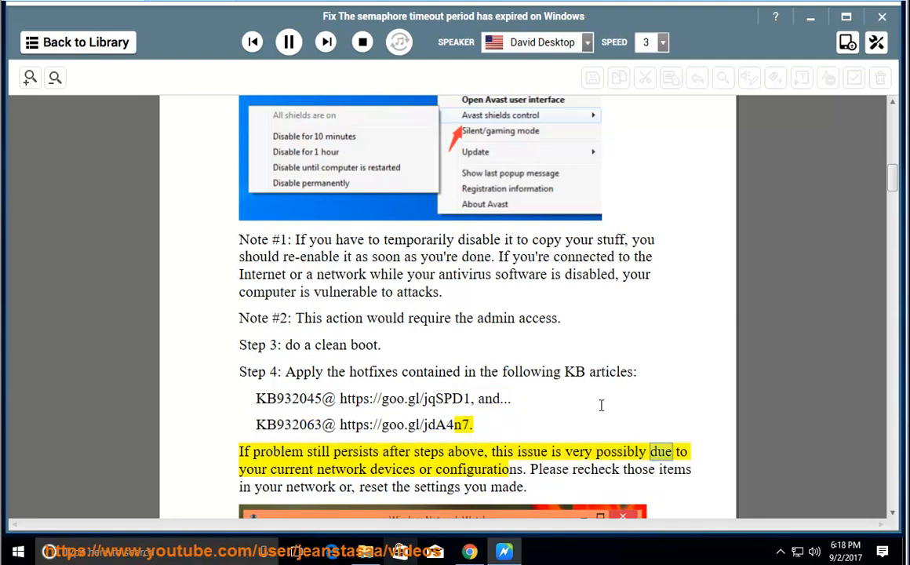
scroll(down, 3)
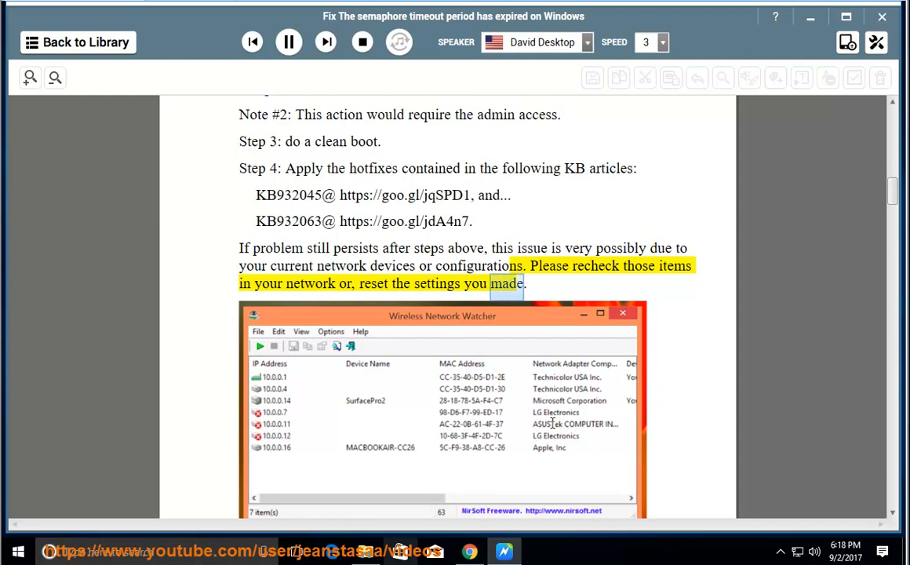
Scroll through the FAT32-to-NTFS option, Case study 2, RAID SATA step and USB driver uninstall tip
scroll(down, 3)
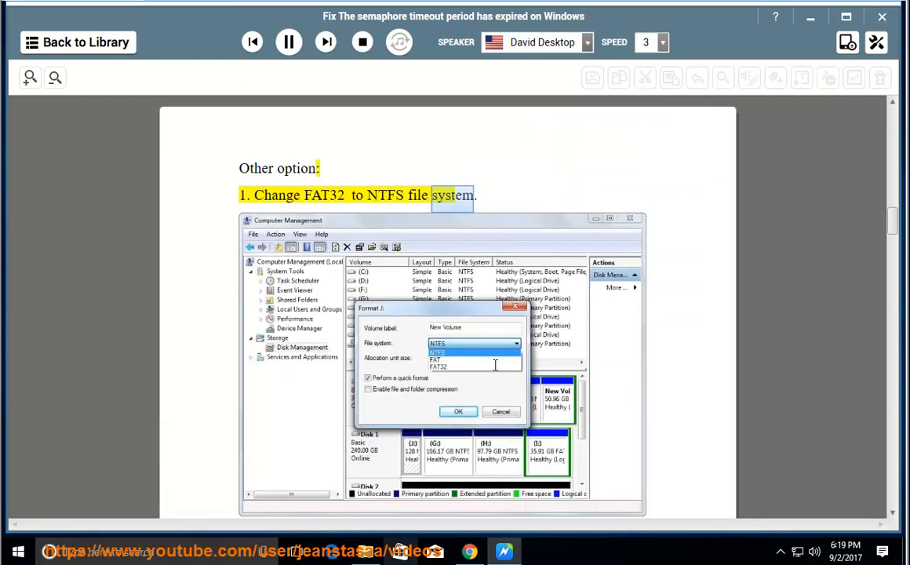
scroll(down, 3)
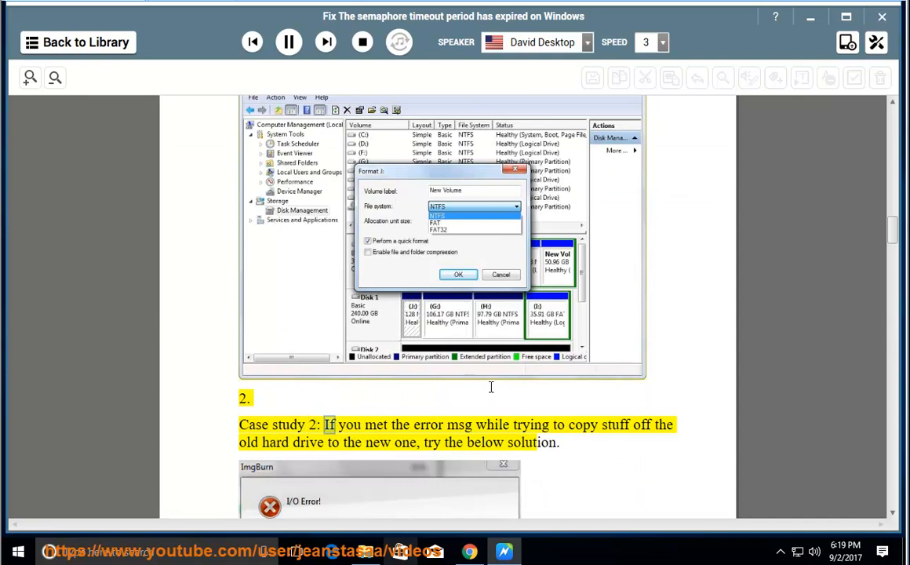
scroll(down, 3)
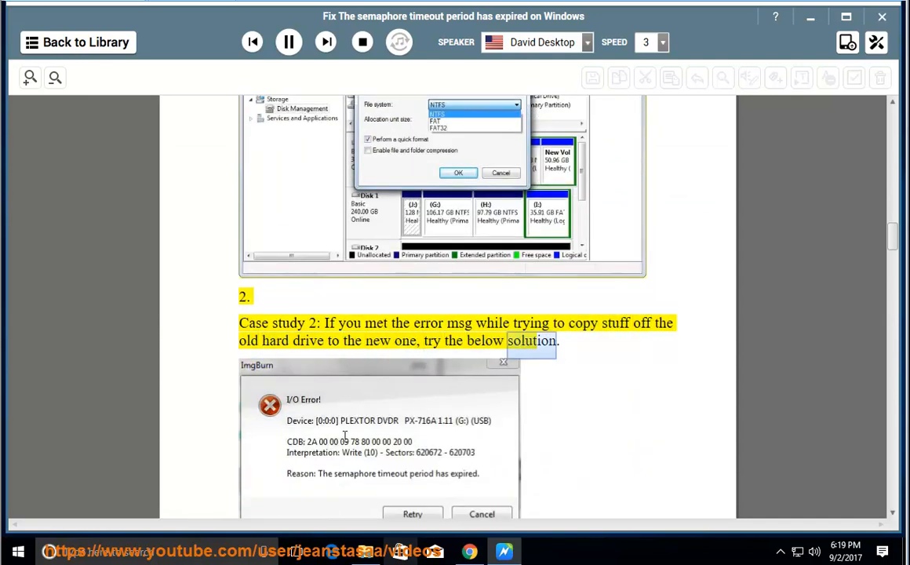
scroll(down, 3)
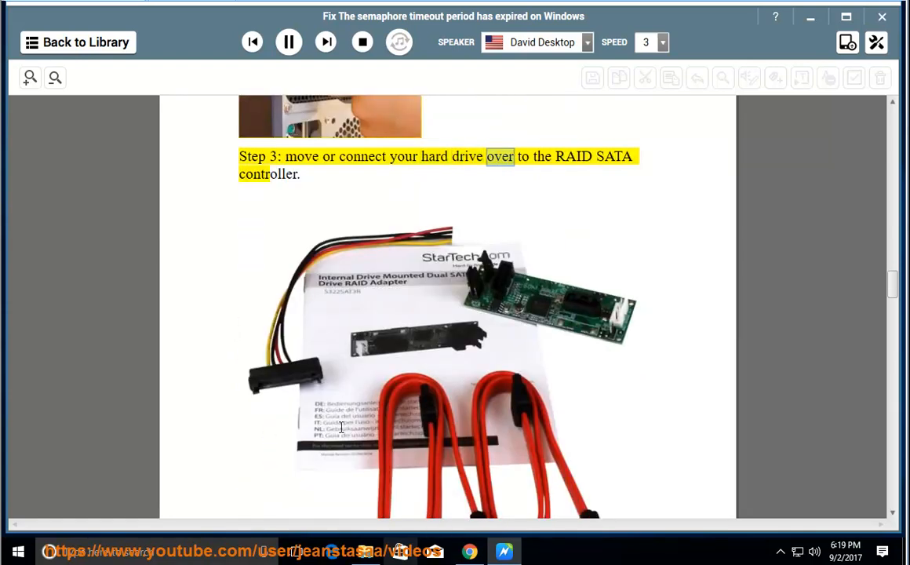
scroll(down, 3)
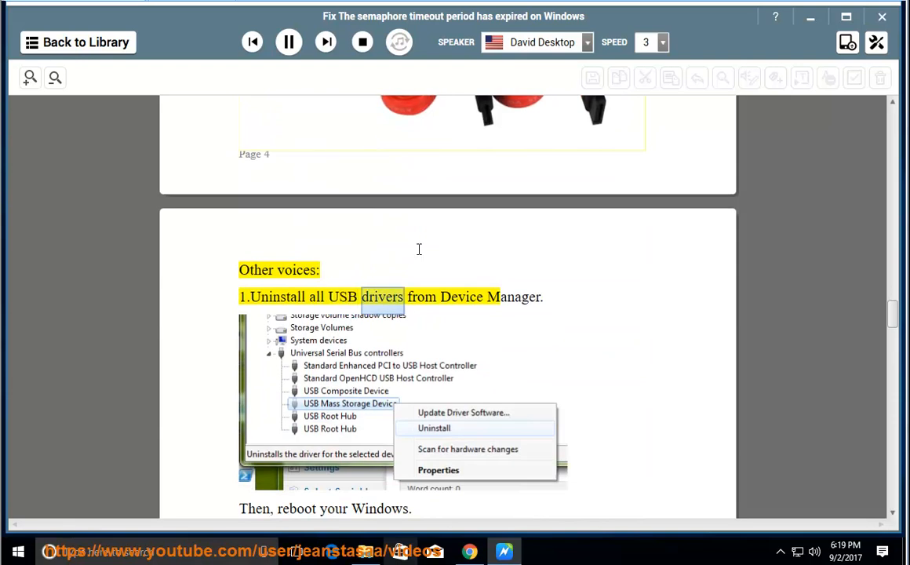
click(288, 42)
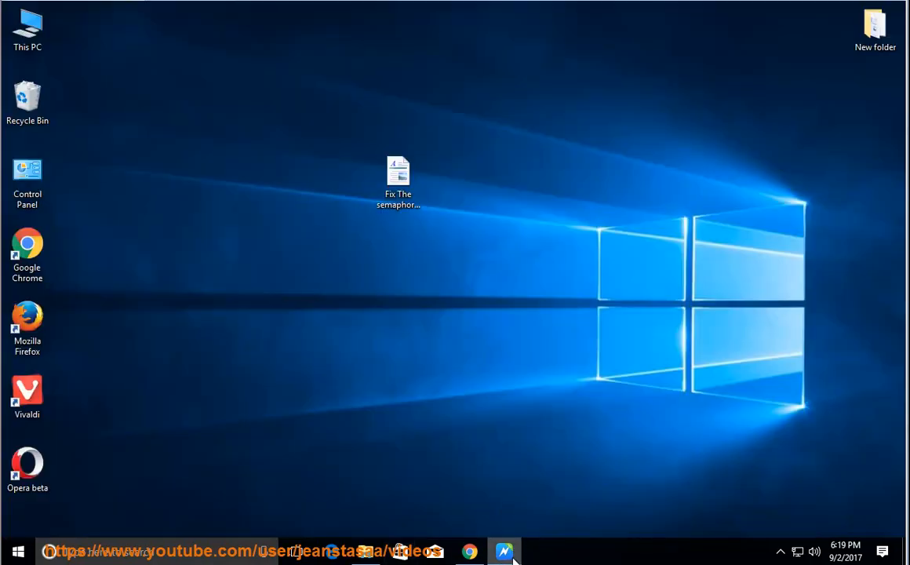
Expand Universal Serial Bus controllers in Device Manager, inspecting the Generic USB Hub and USB Root Hubs
right_click(27, 27)
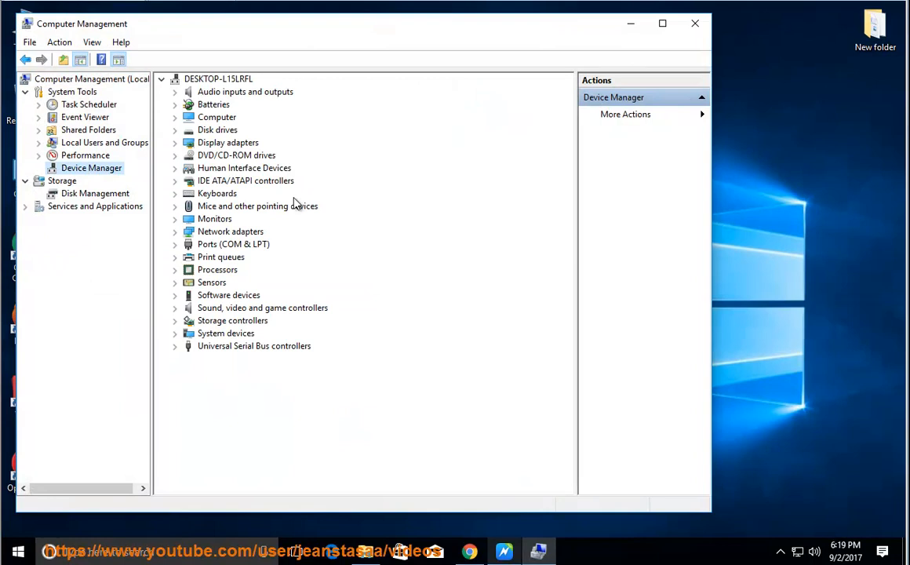
mouse_move(238, 366)
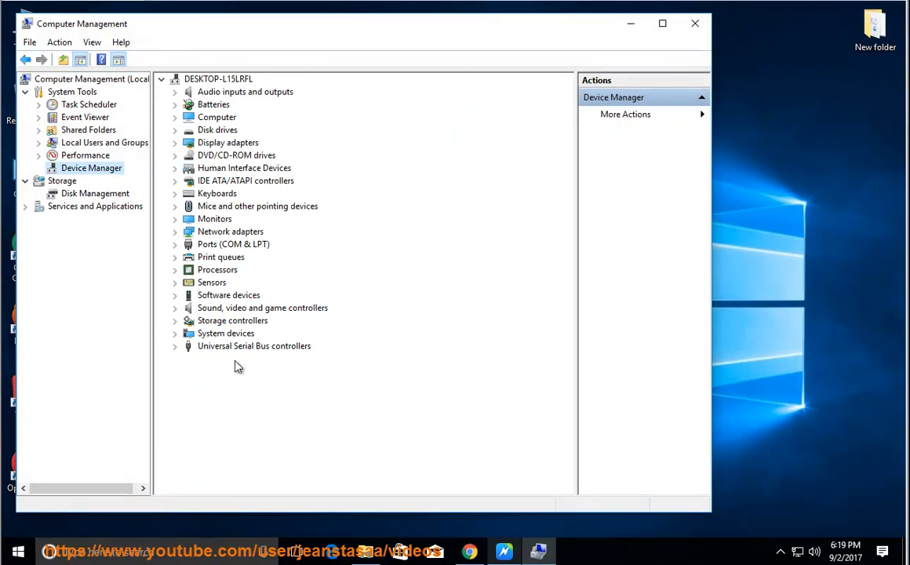
right_click(253, 346)
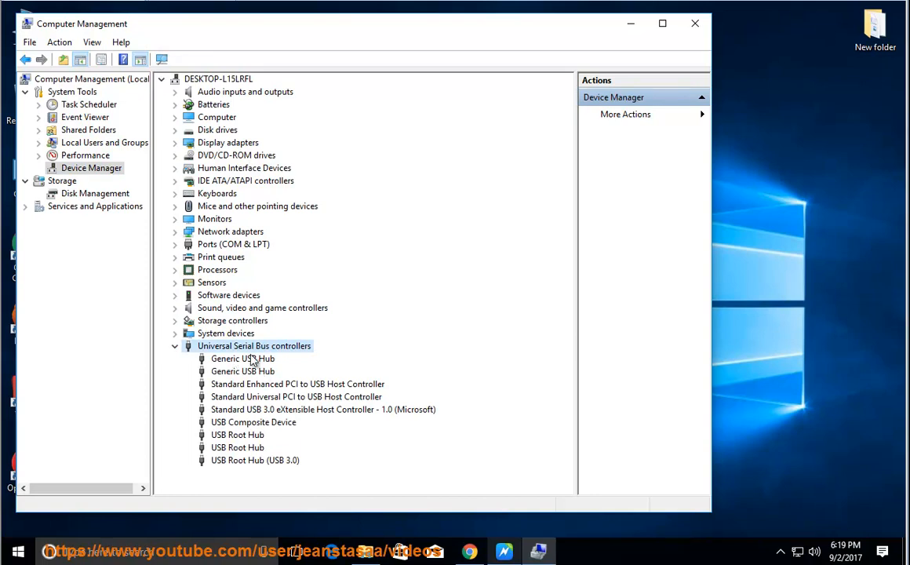
right_click(243, 358)
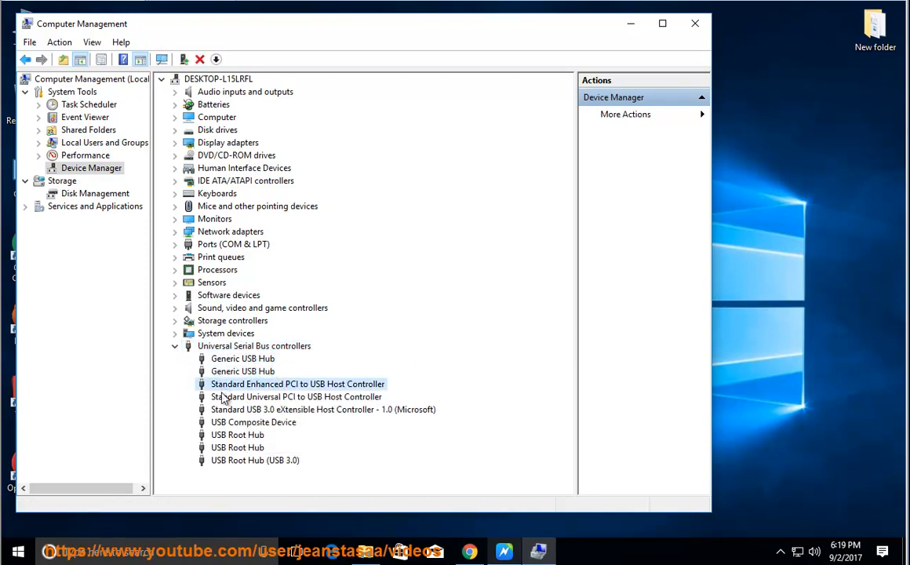
click(238, 447)
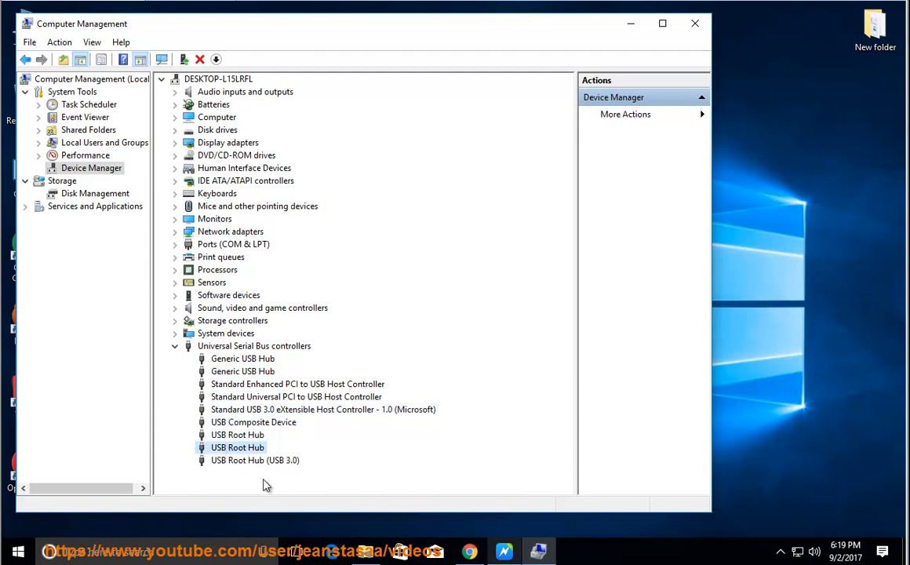
mouse_move(505, 555)
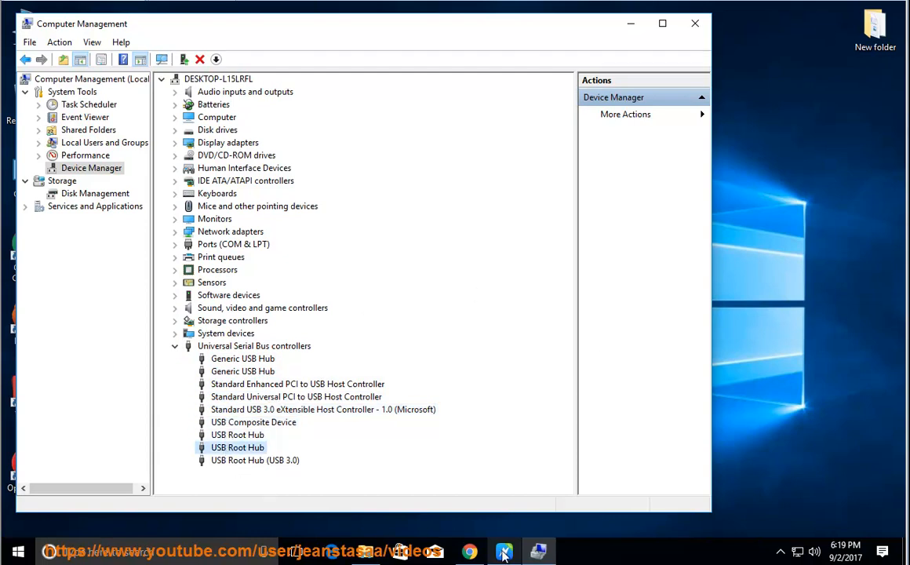
click(504, 551)
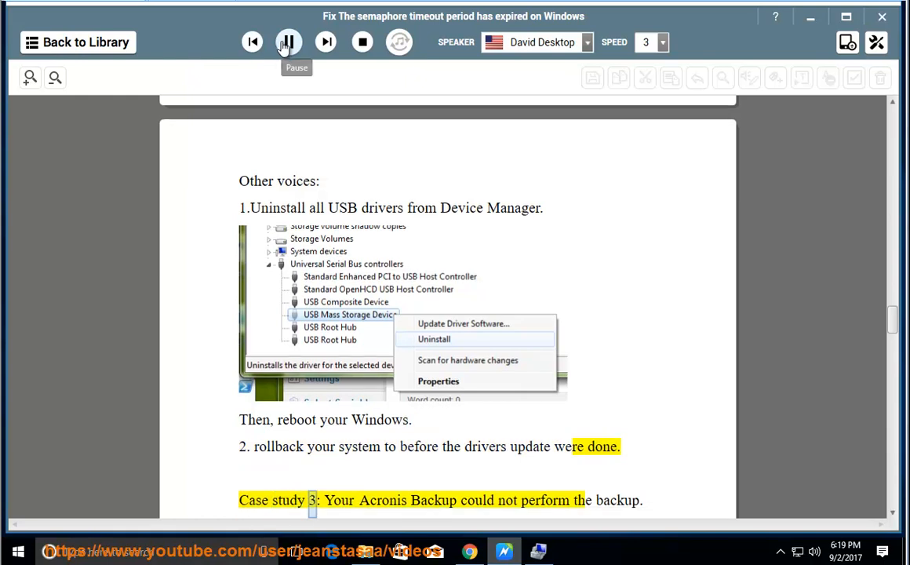
Pause the article's read-aloud after the system rollback step
click(288, 42)
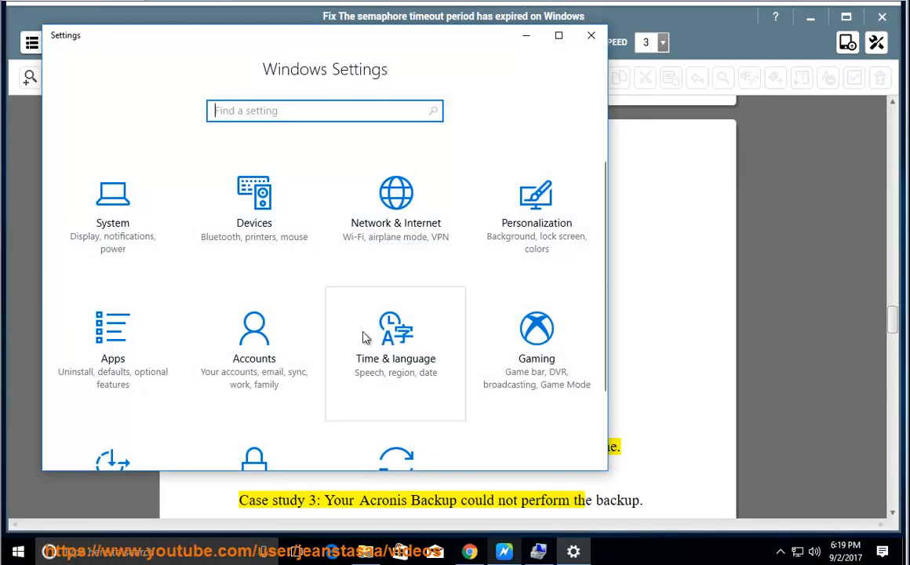
View the Update & security Recovery page, then resume reading through case study 3
scroll(down, 3)
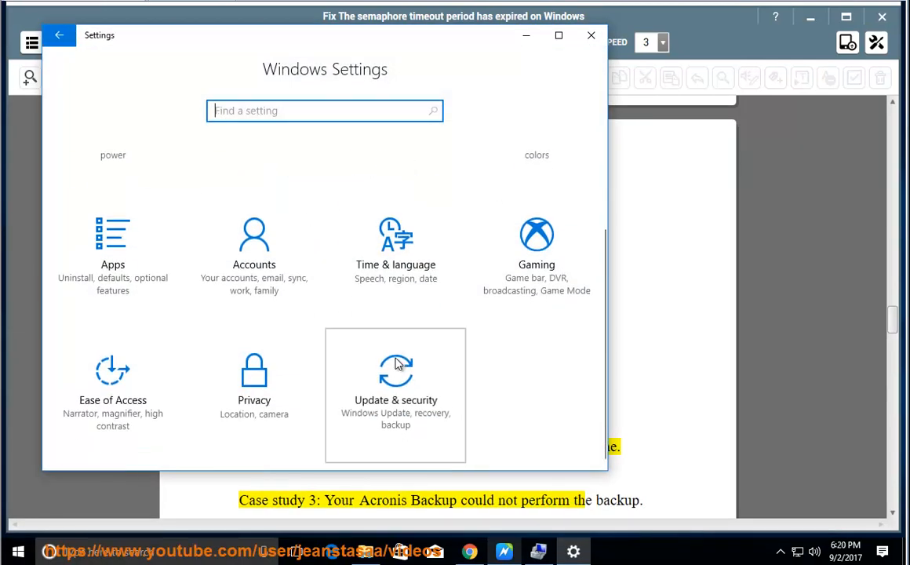
click(395, 384)
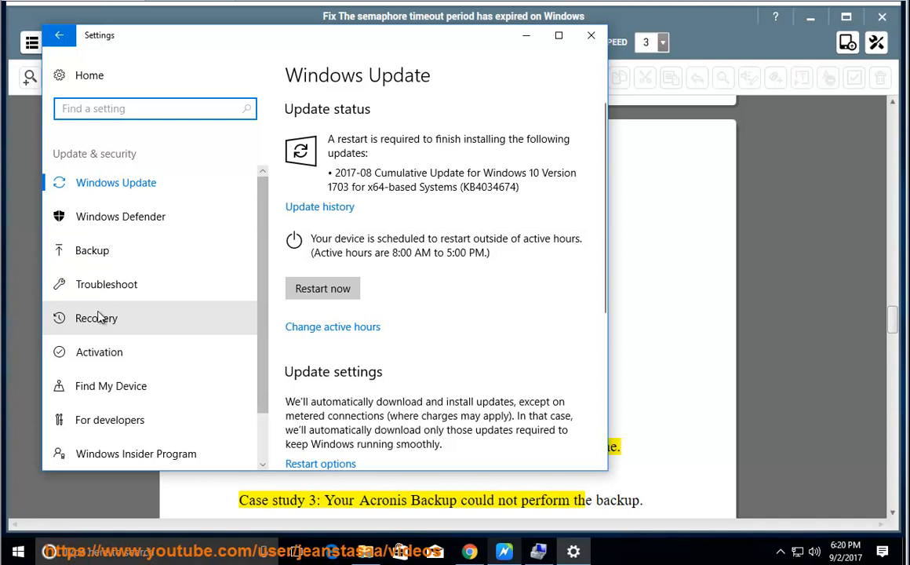
click(96, 318)
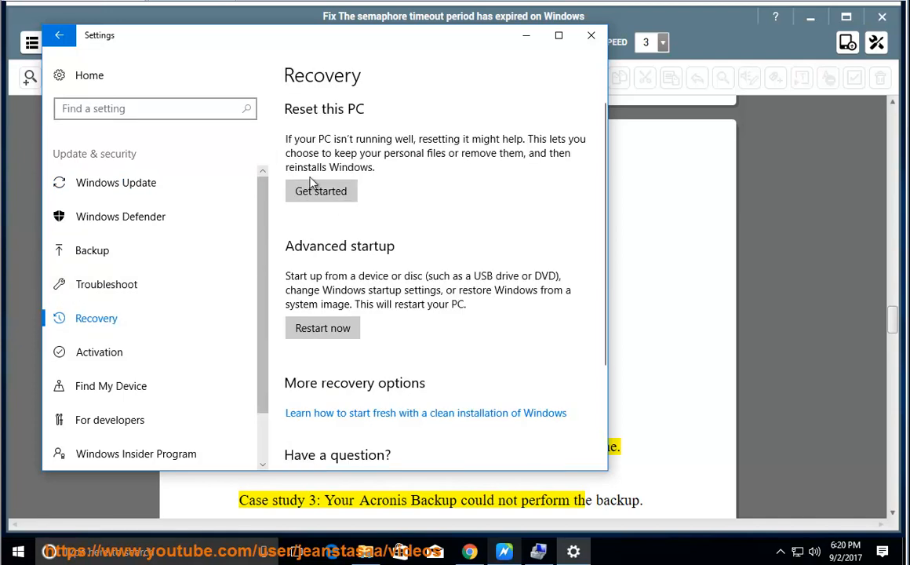
click(591, 36)
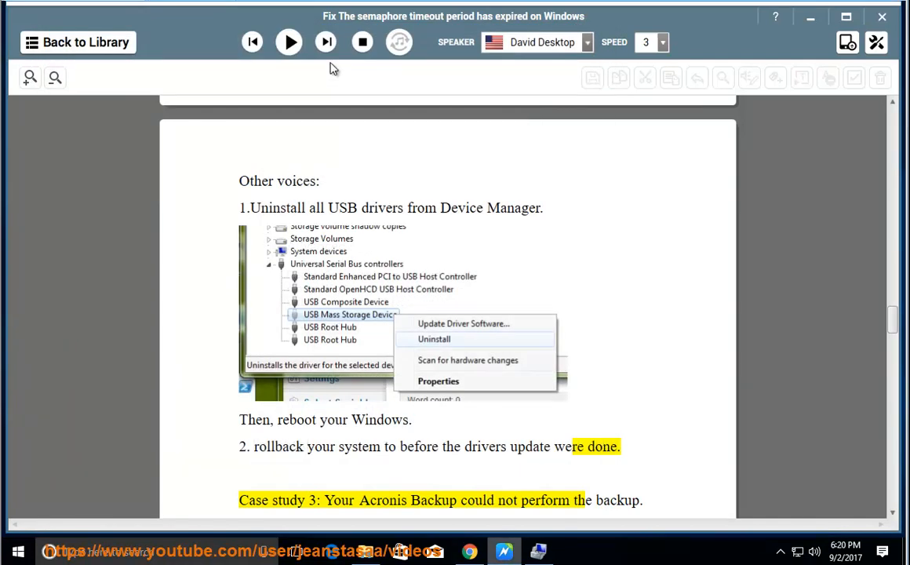
click(289, 43)
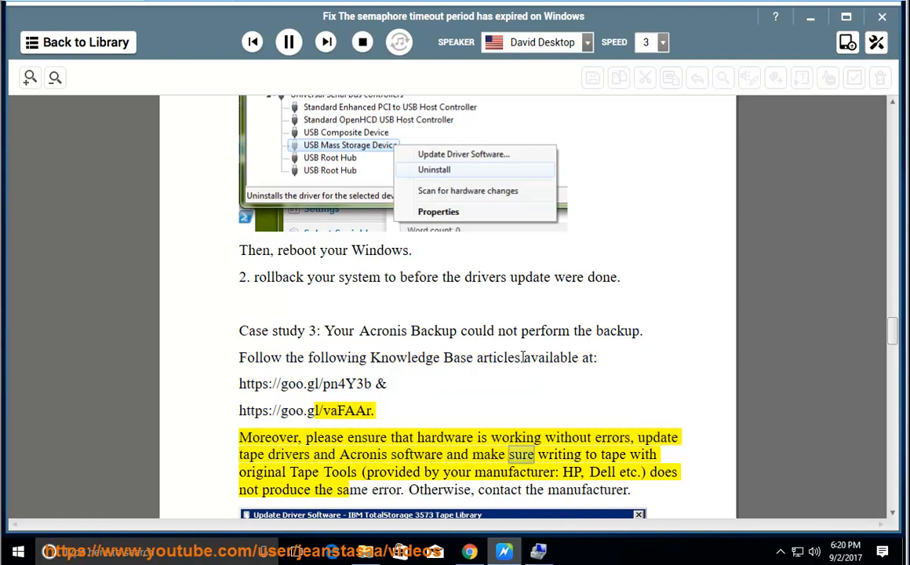
double_click(392, 472)
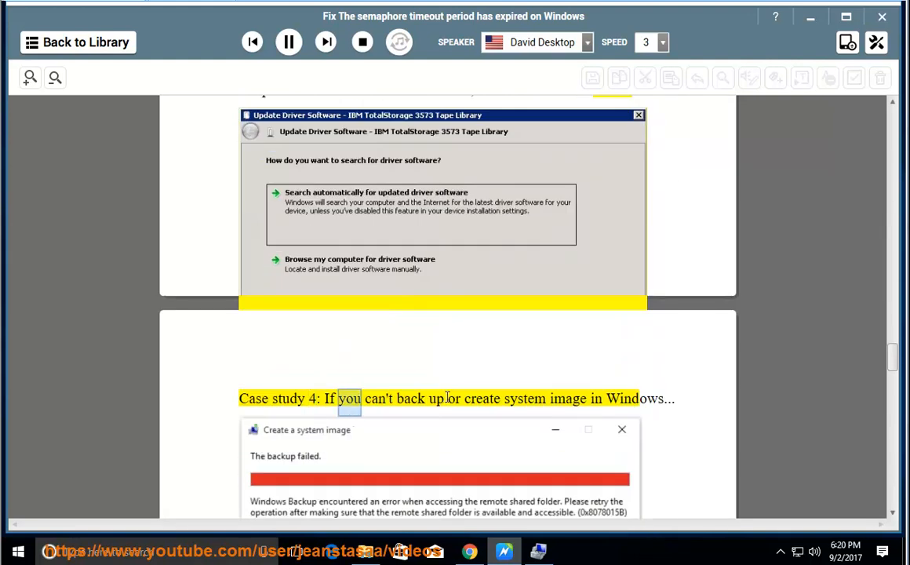
Follow Case study 4's chkdsk, System File Checker and read-write permission fixes, then minimize the reader
scroll(down, 3)
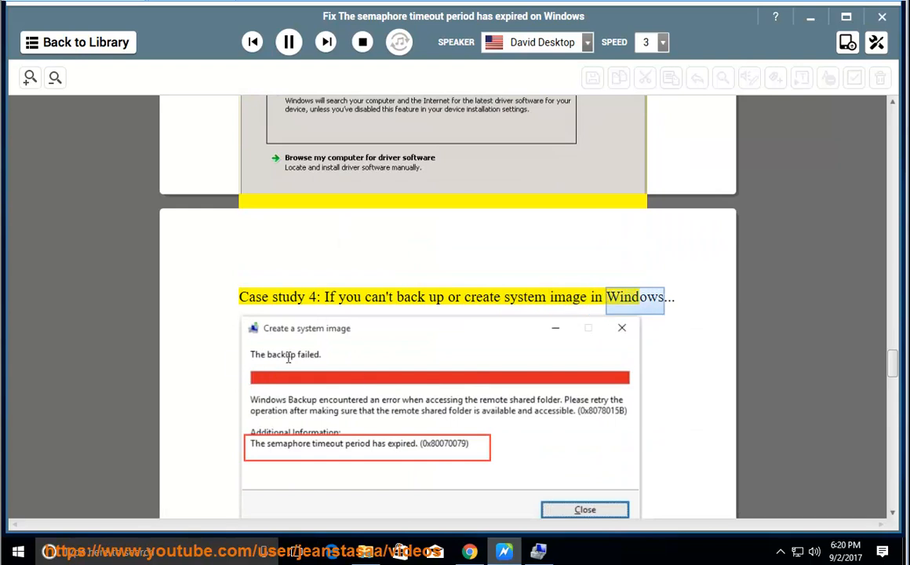
scroll(down, 3)
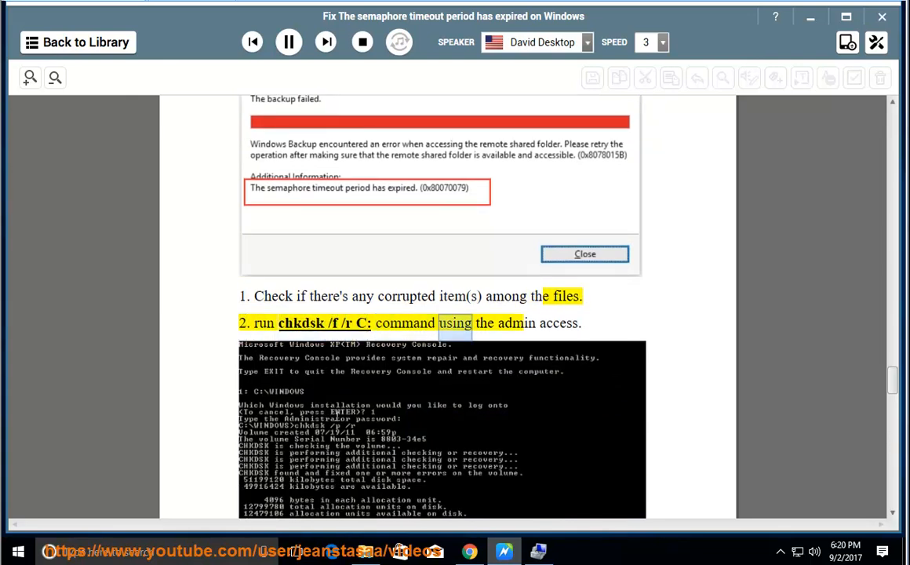
scroll(down, 3)
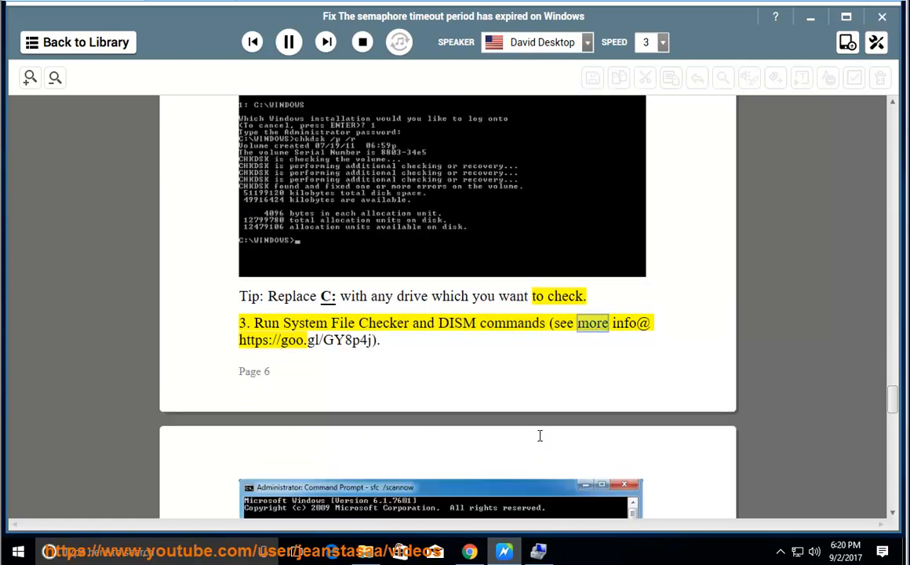
scroll(down, 3)
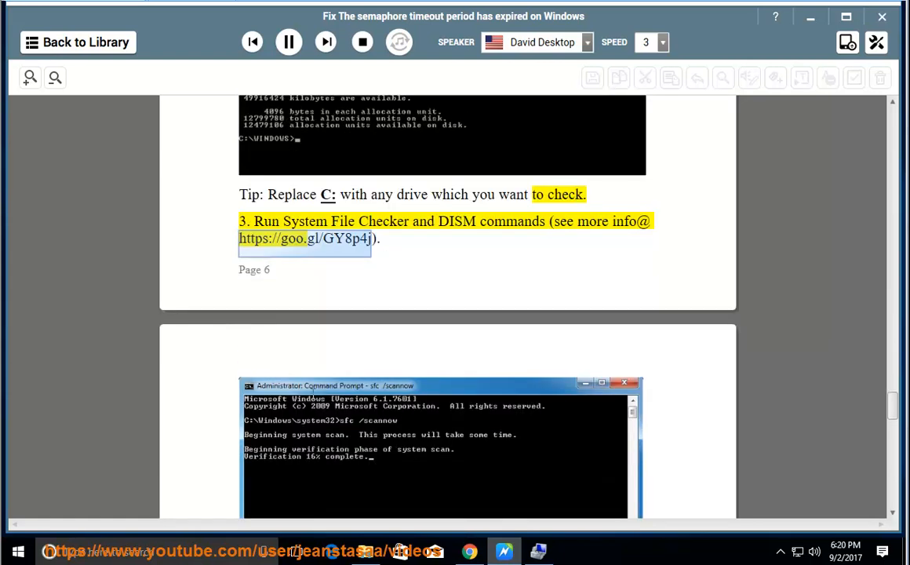
mouse_move(369, 403)
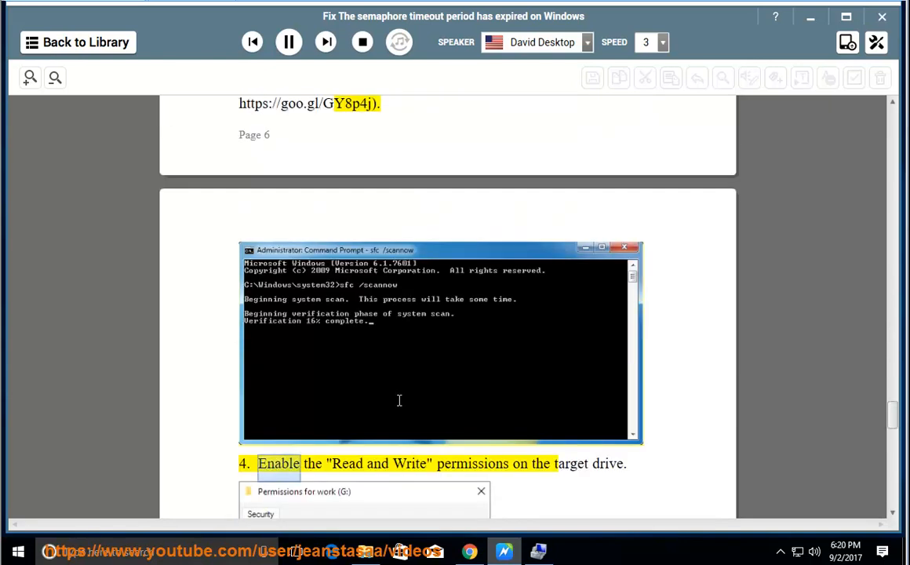
click(289, 41)
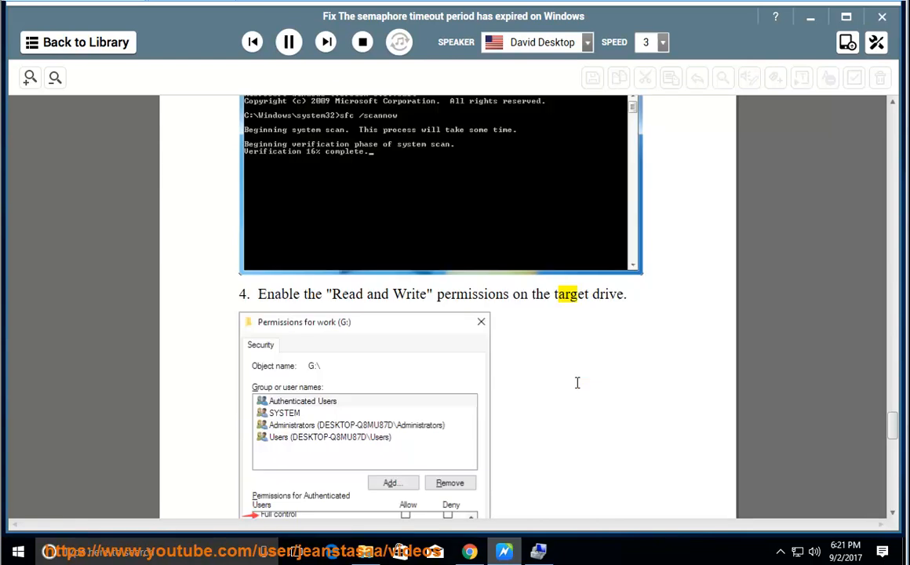
scroll(down, 3)
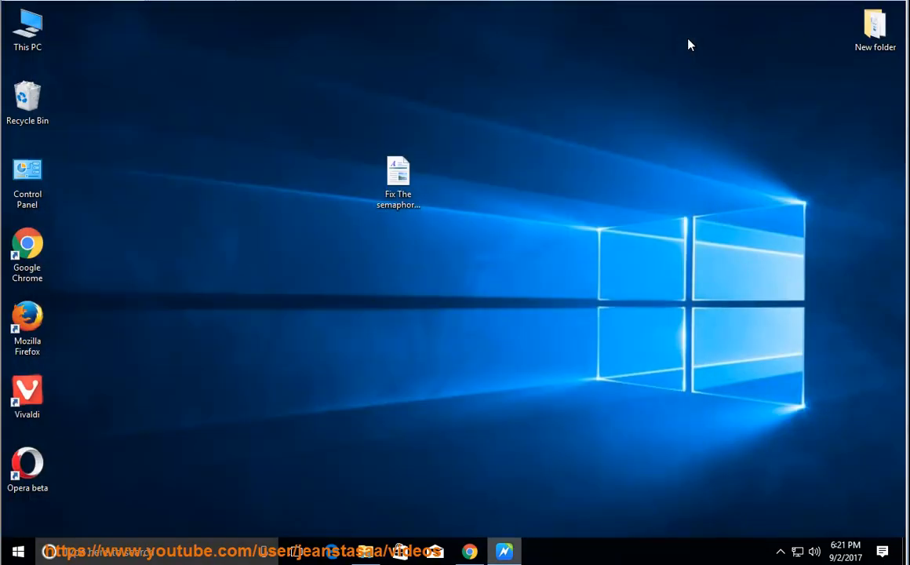
Open the Properties of Local Disk (C:) from This PC
double_click(28, 27)
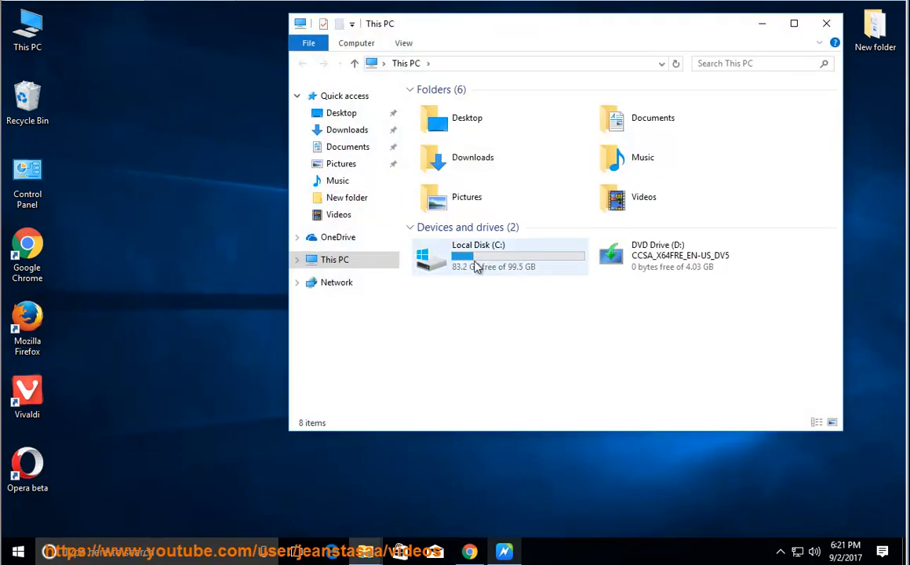
right_click(479, 257)
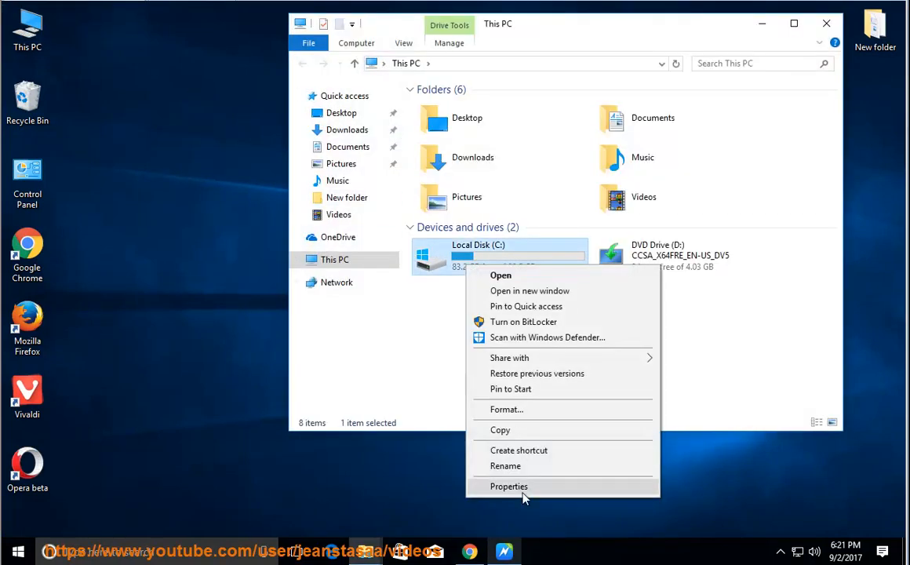
click(509, 486)
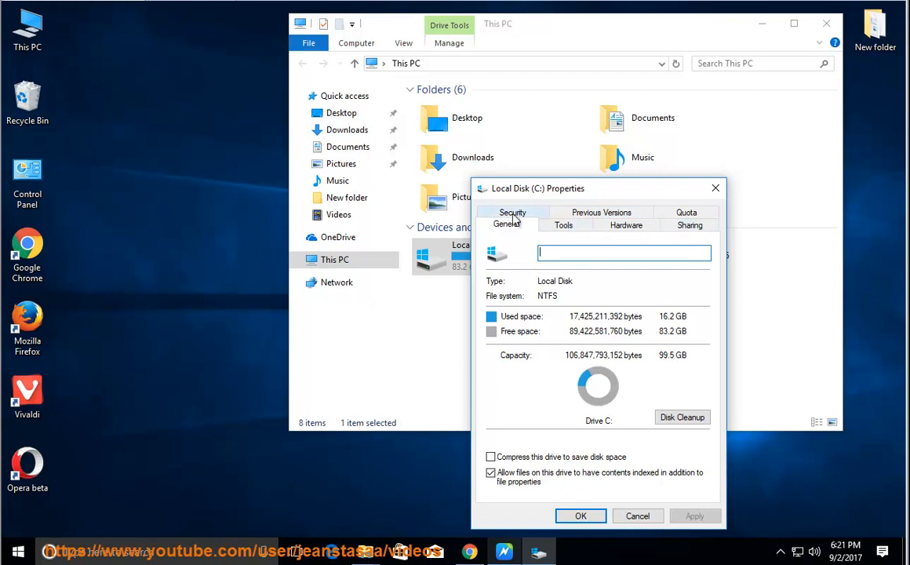
Review the Security permissions for SYSTEM, Administrators and Authenticated Users
click(513, 212)
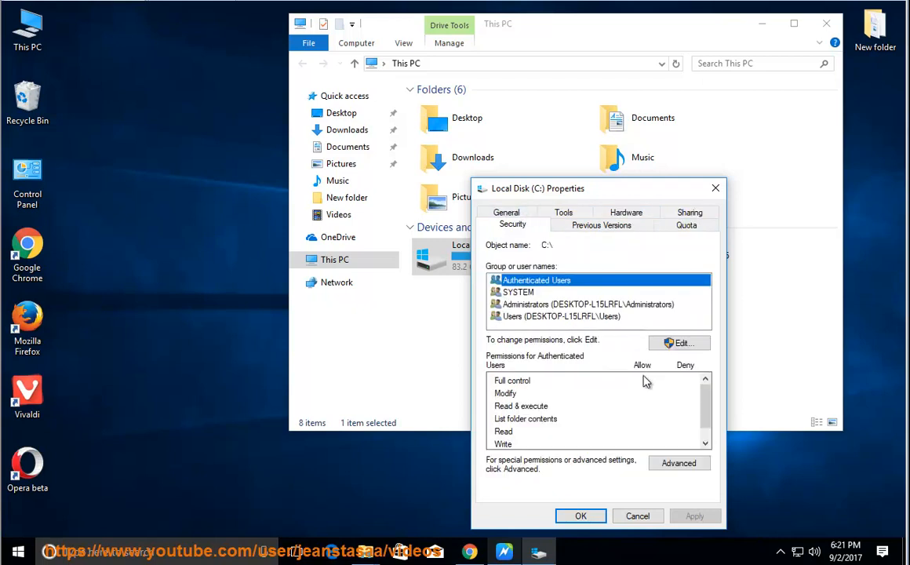
click(518, 292)
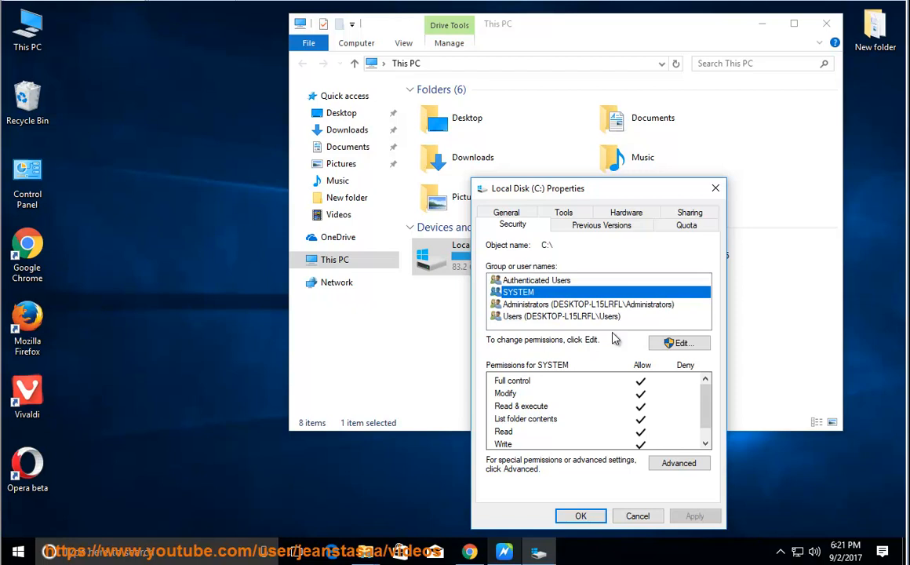
mouse_move(521, 312)
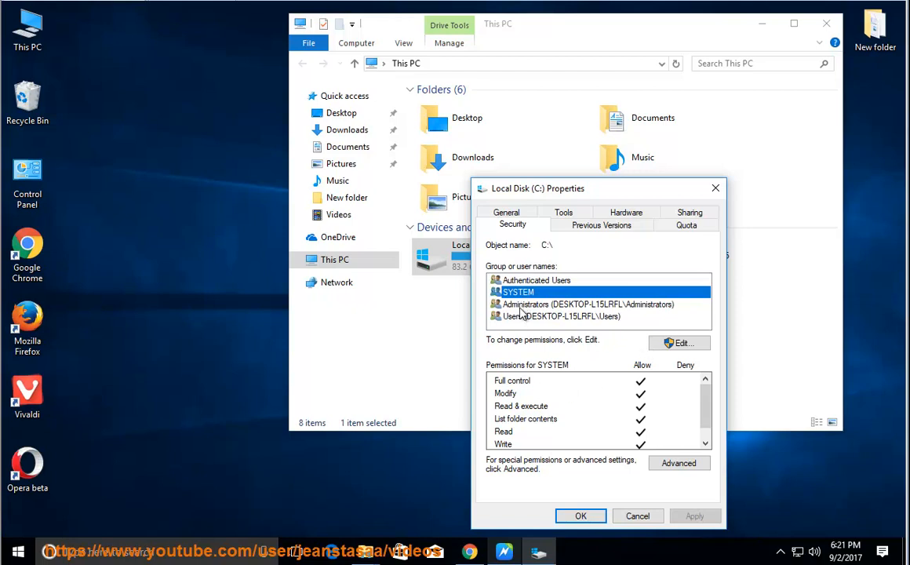
click(584, 304)
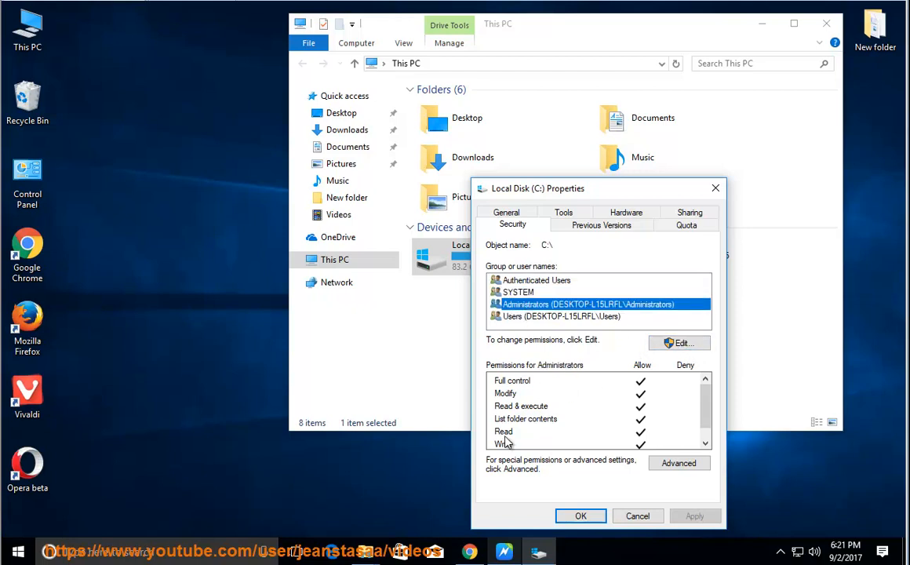
click(537, 280)
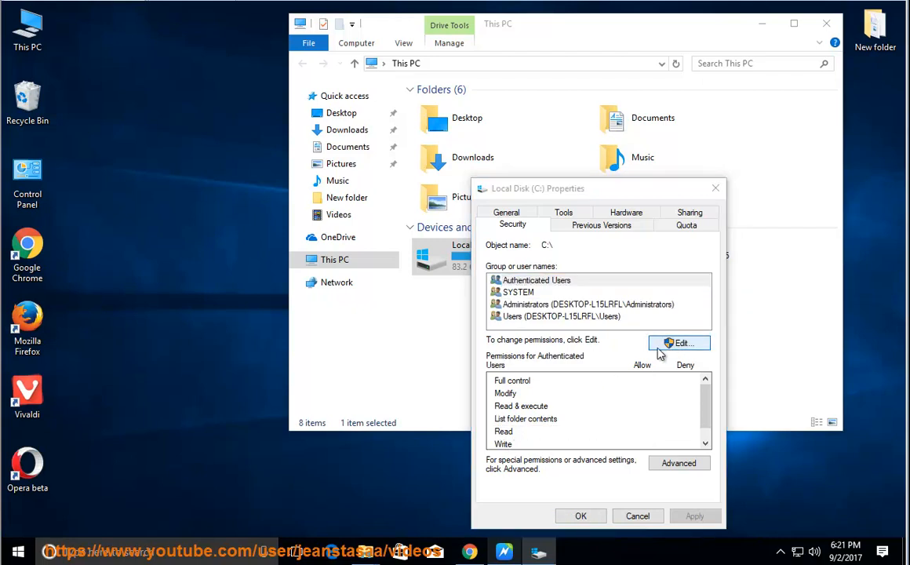
Inspect Authenticated Users' Read/Write permissions on C: in the editor, then cancel without changes
click(679, 342)
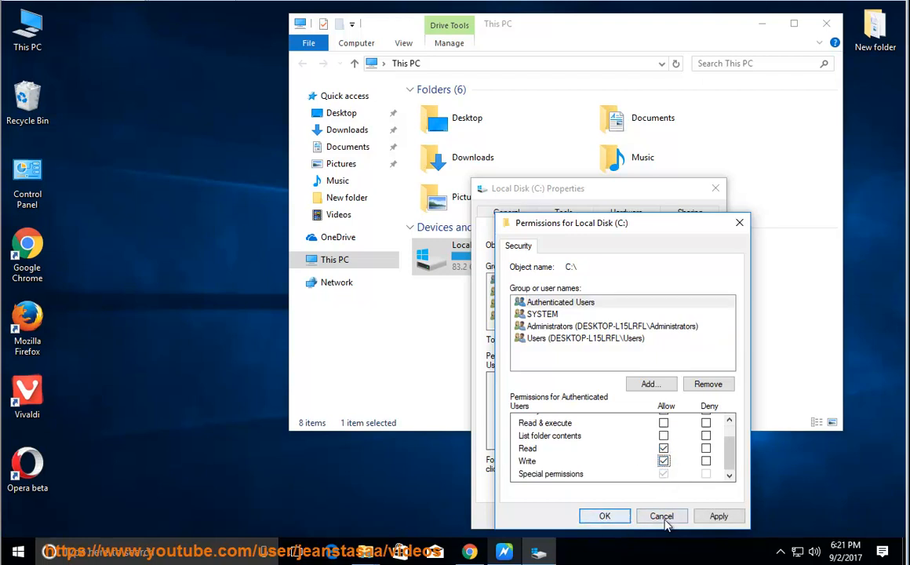
click(662, 516)
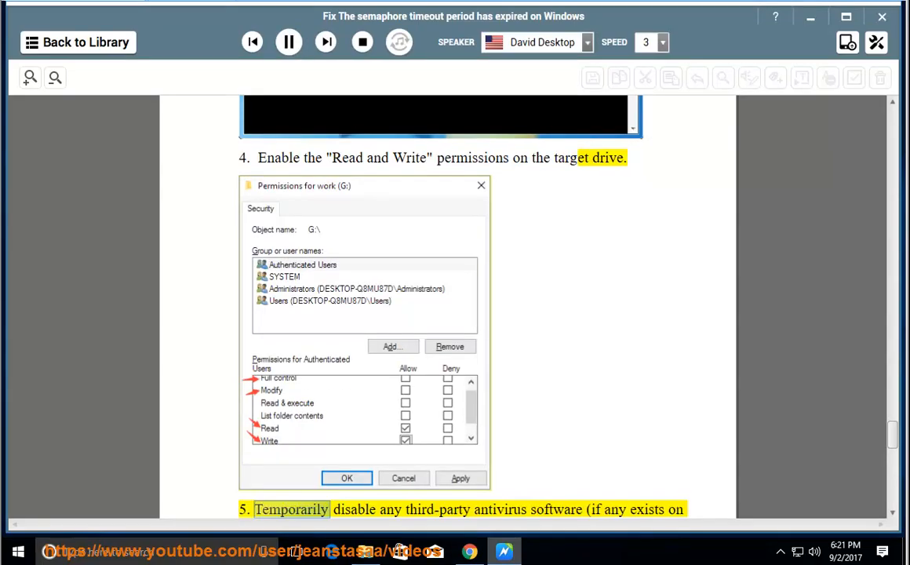
Let NaturalReader read steps 5–7, pausing at the Volume Shadow Copy check
scroll(down, 3)
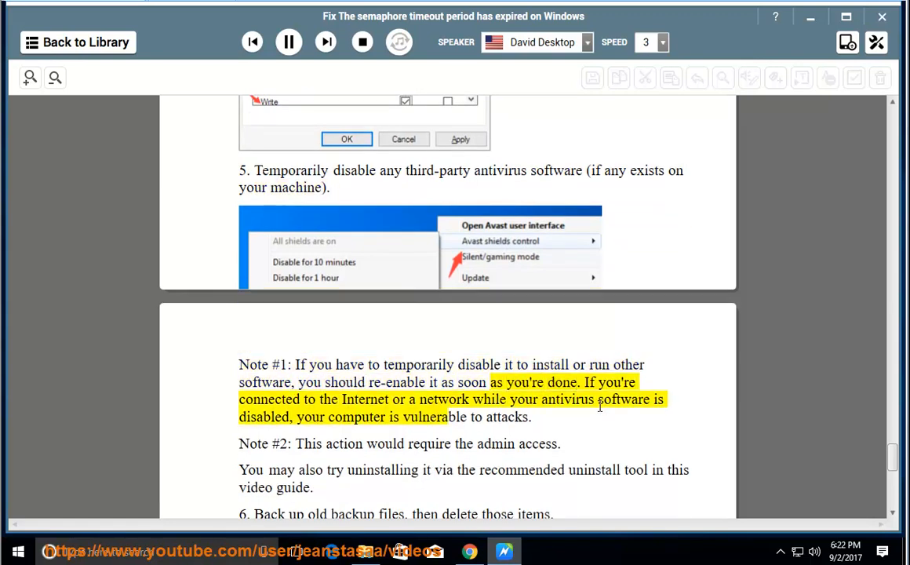
double_click(566, 399)
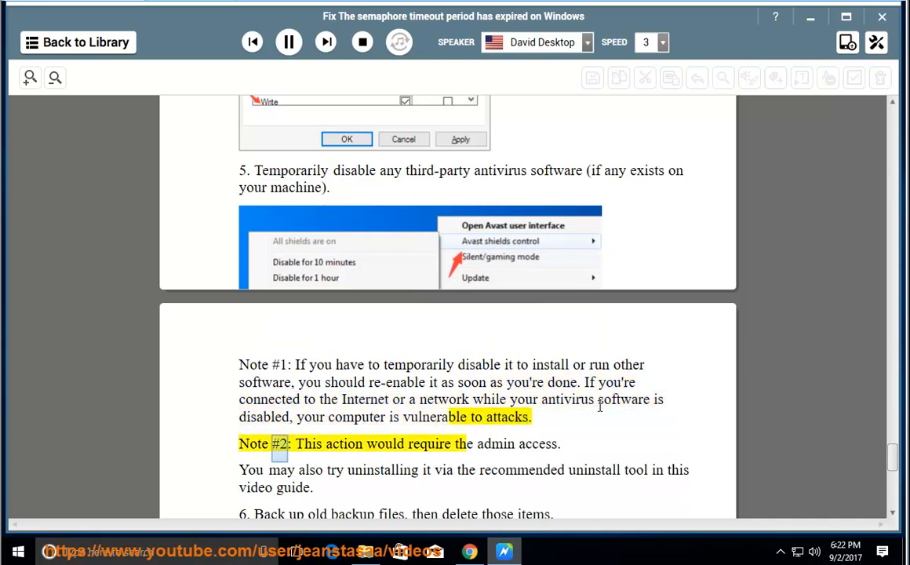
double_click(538, 444)
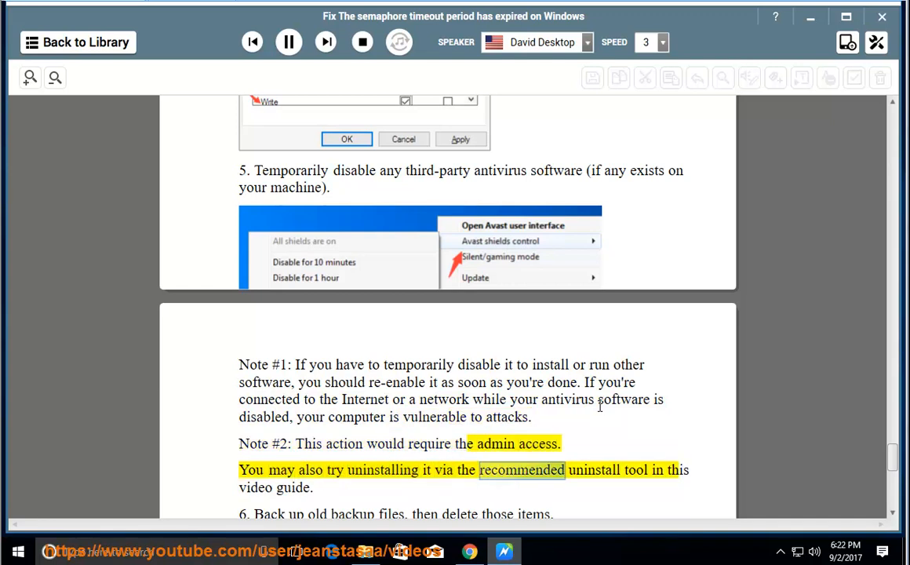
scroll(down, 3)
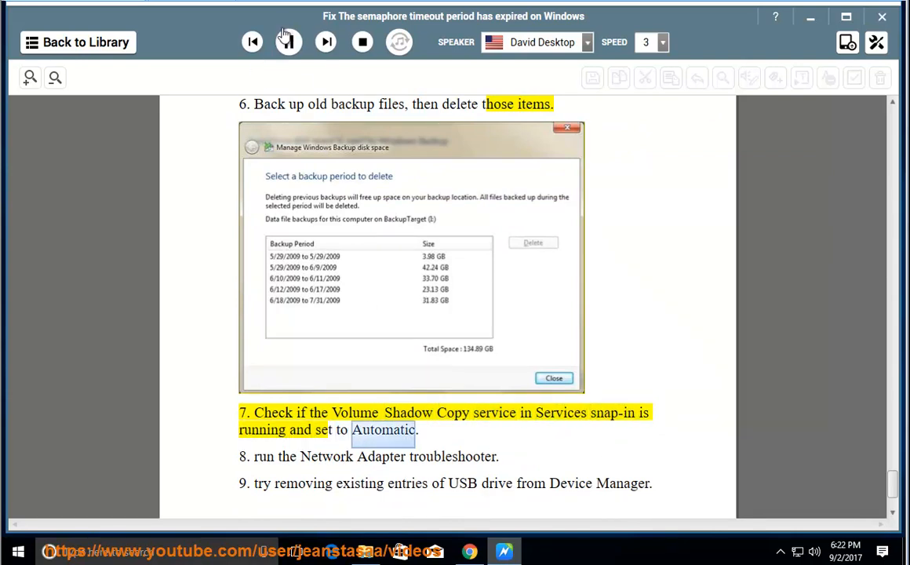
click(288, 43)
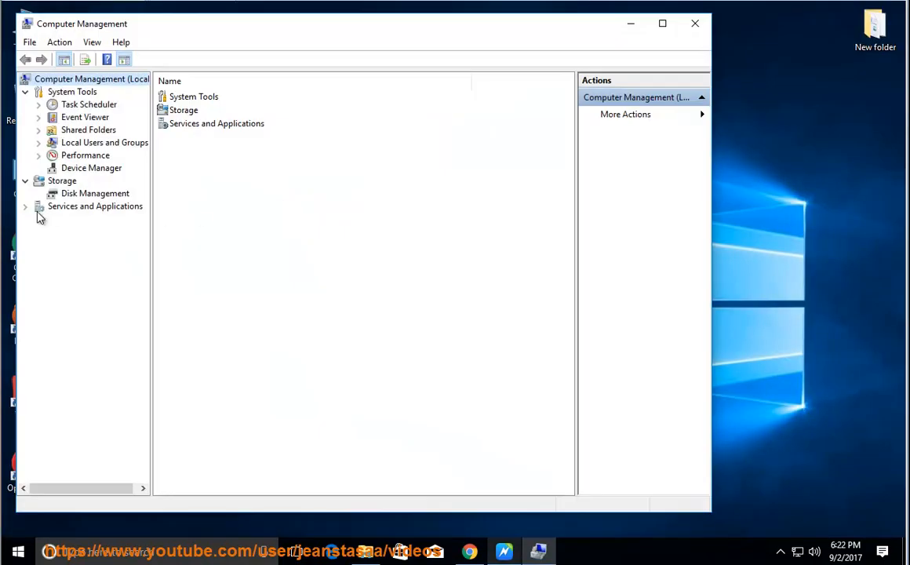
Open Volume Shadow Copy's properties from Services under Services and Applications
click(24, 206)
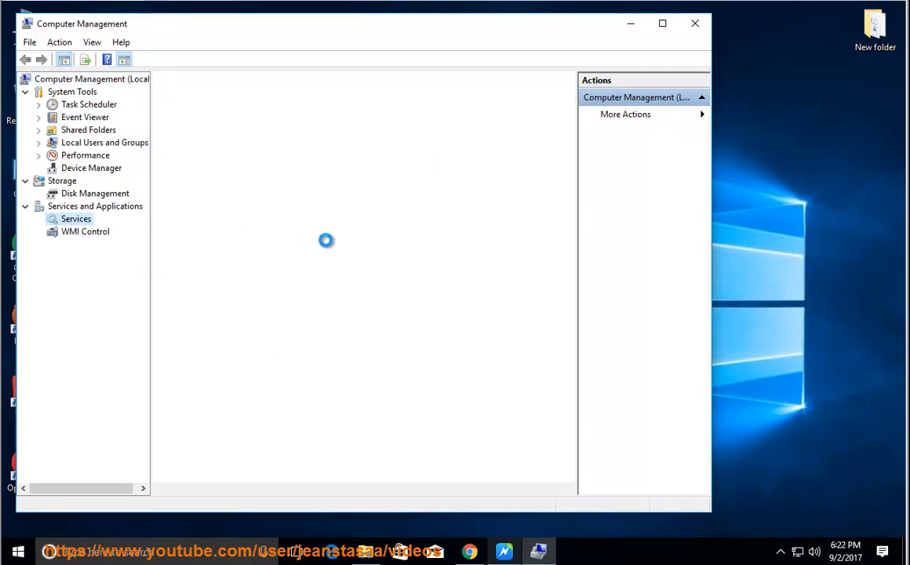
click(504, 551)
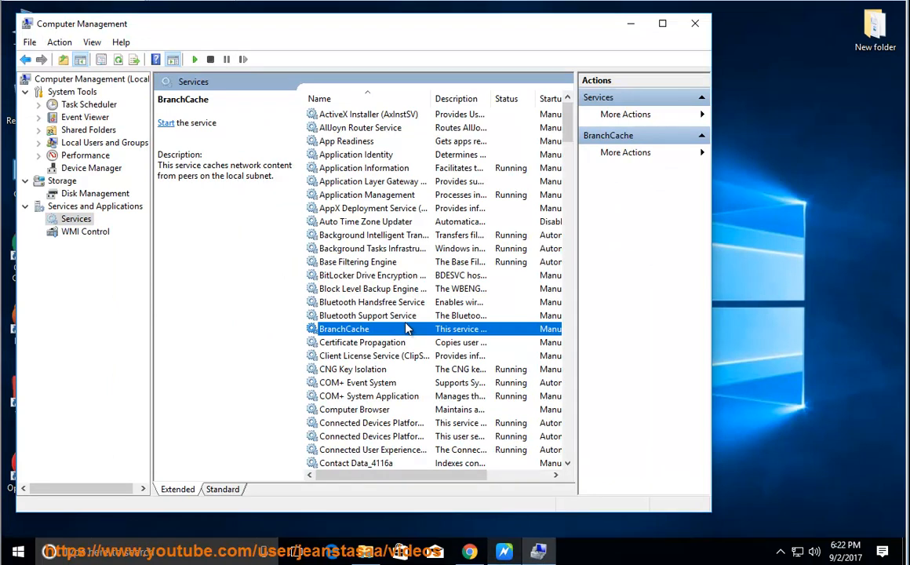
scroll(down, 3)
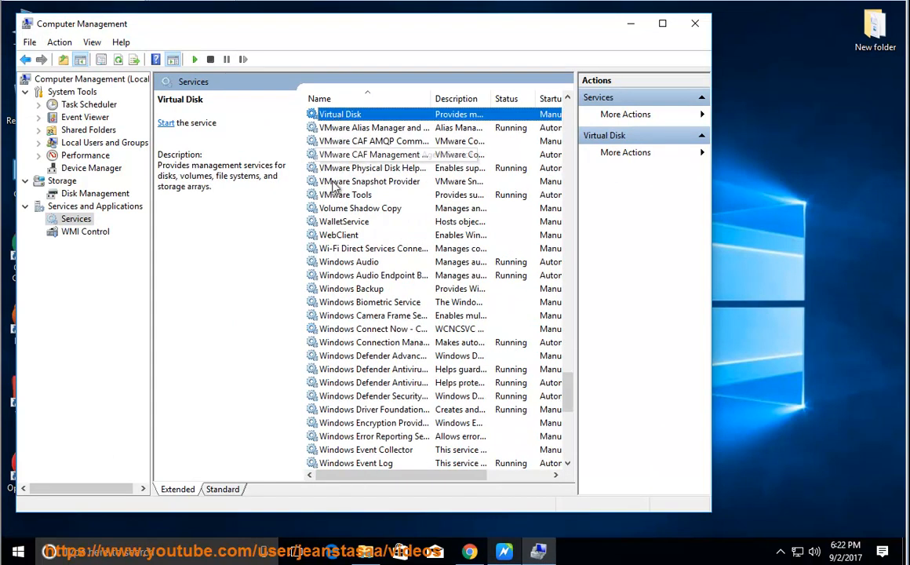
click(360, 208)
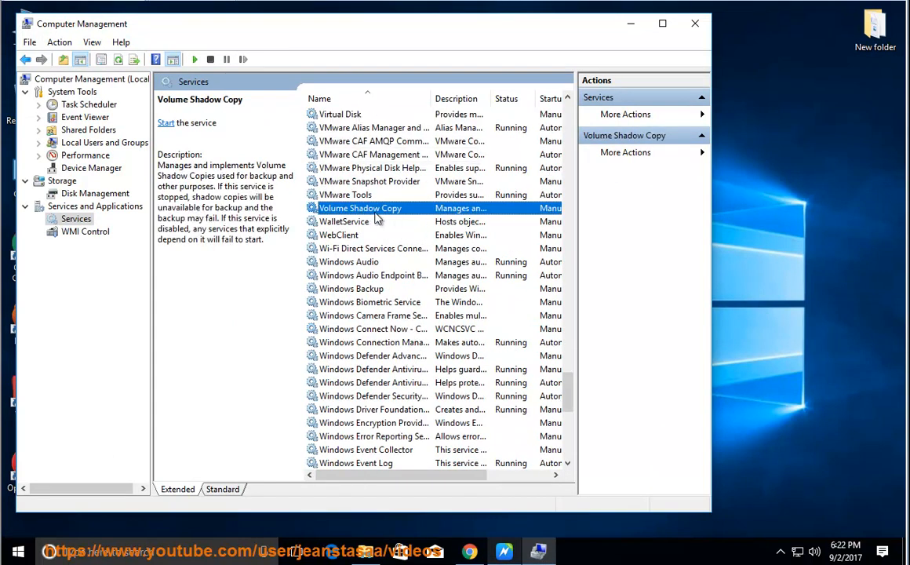
double_click(360, 208)
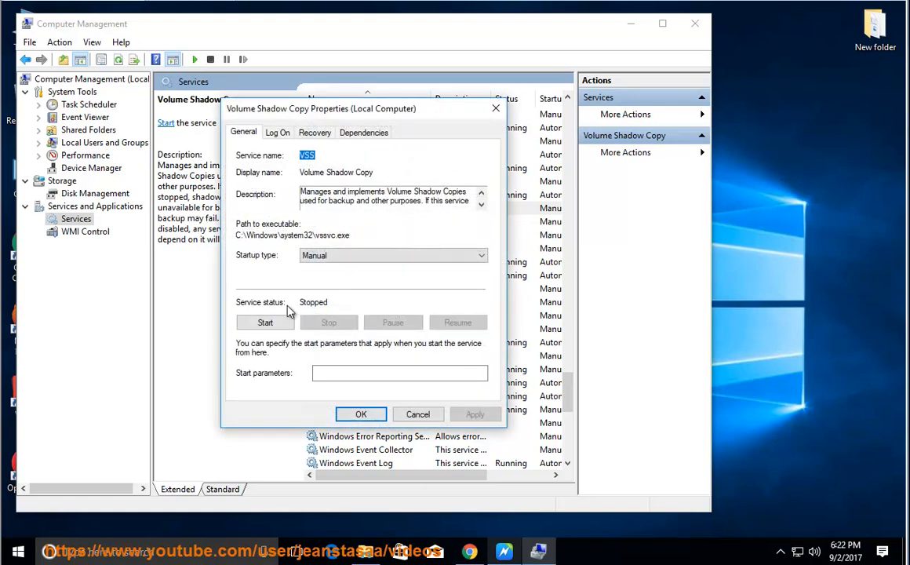
Change Volume Shadow Copy's startup type from Manual to Automatic and confirm with OK
click(392, 255)
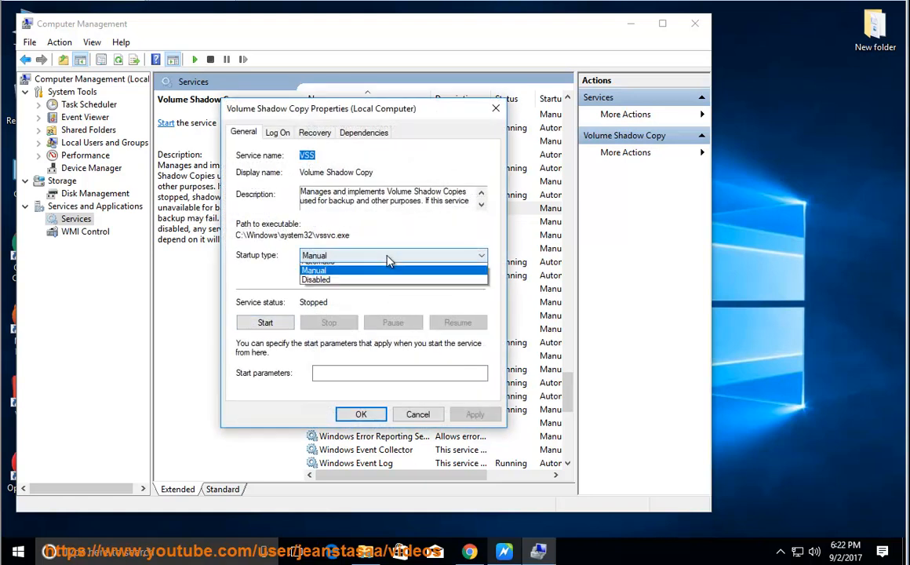
click(319, 255)
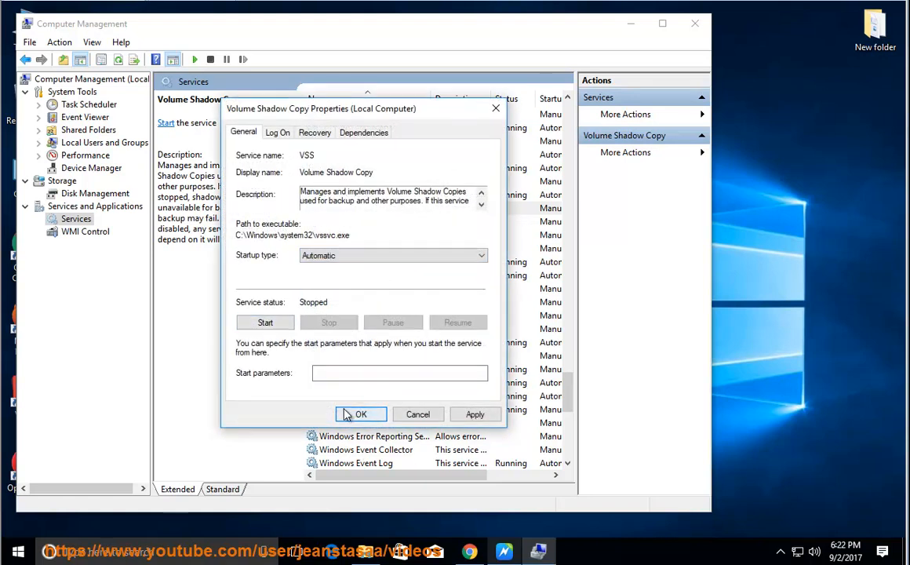
click(360, 413)
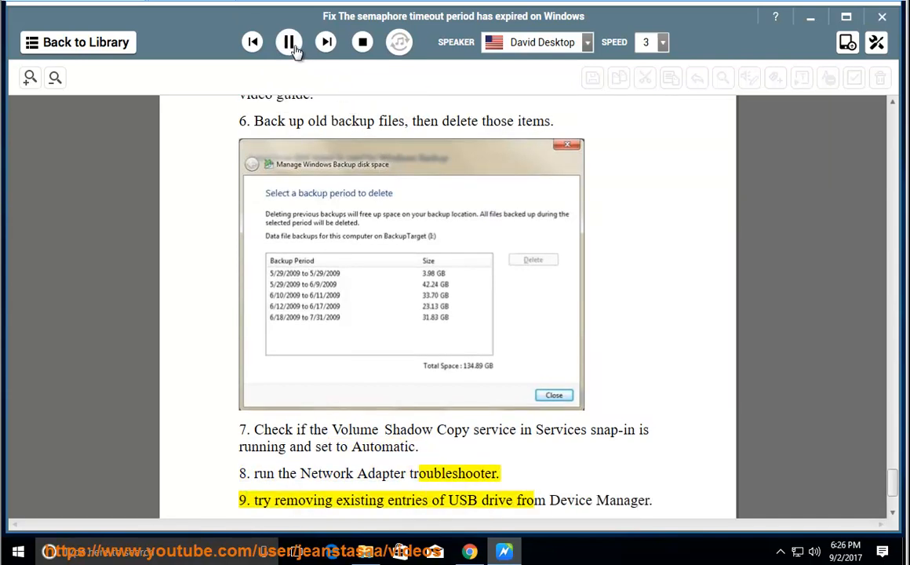
double_click(570, 500)
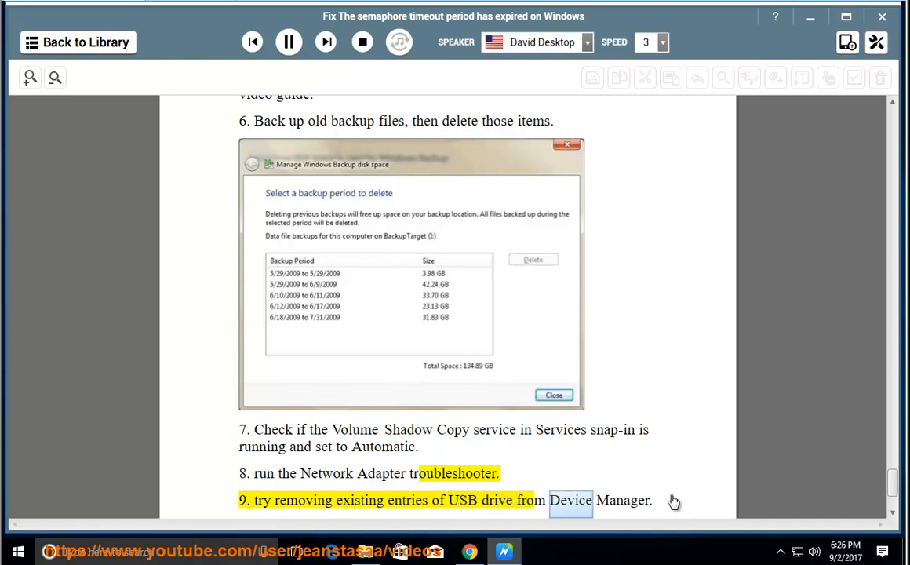